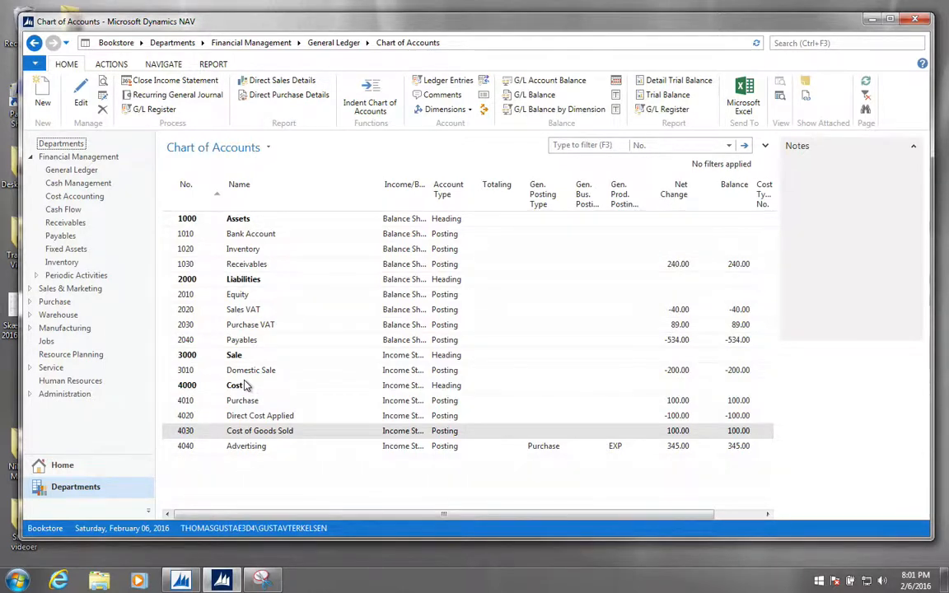
# Add new G/L account No. 3020 named Consulting Services with Gen. Posting Type Sale.
pyautogui.click(251, 370)
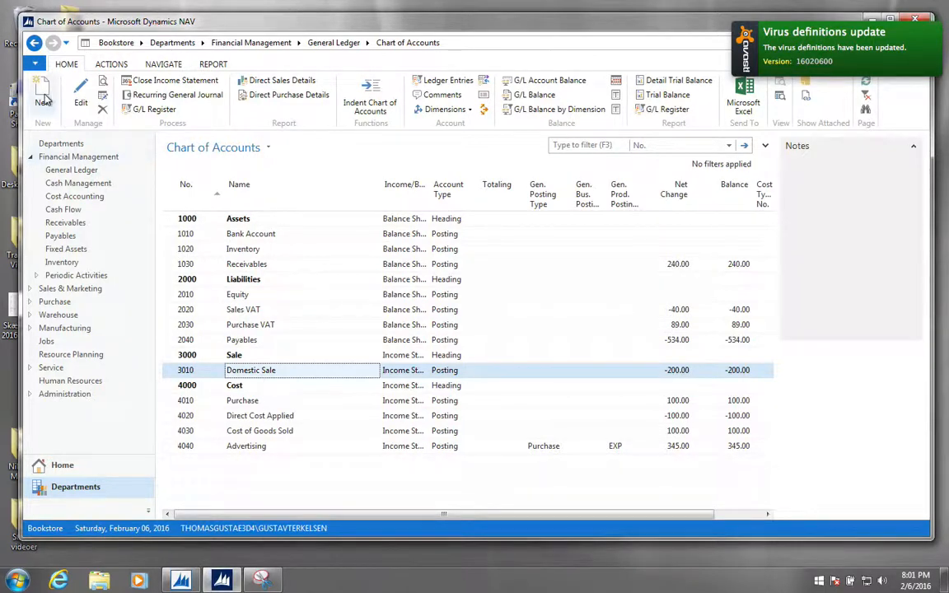
pyautogui.click(42, 98)
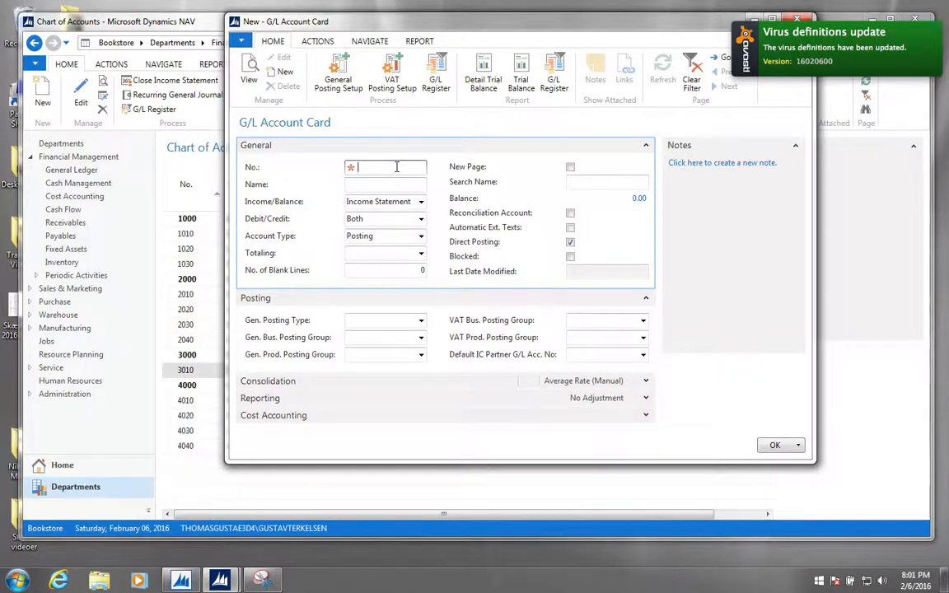
pyautogui.write('3020')
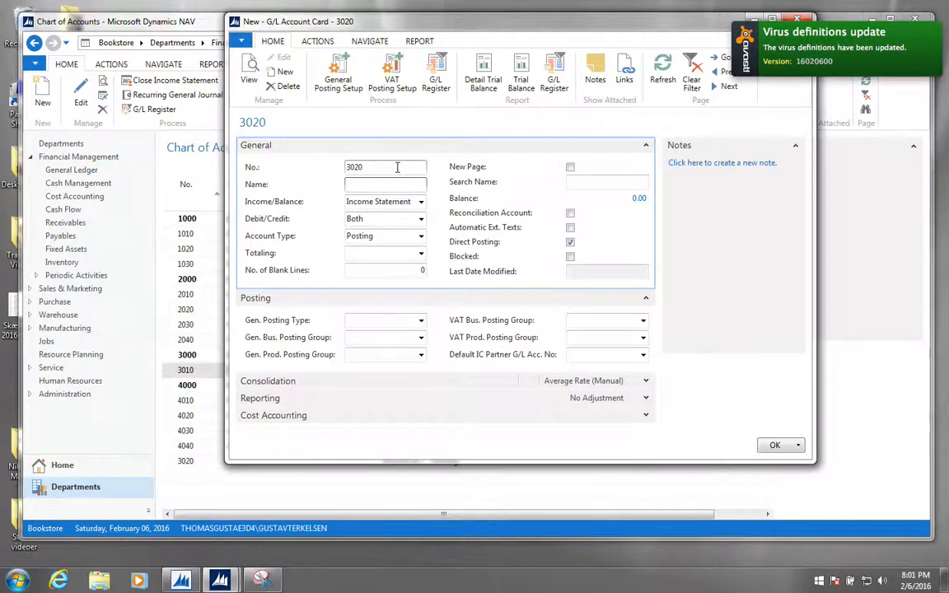
pyautogui.write('Consulting Services')
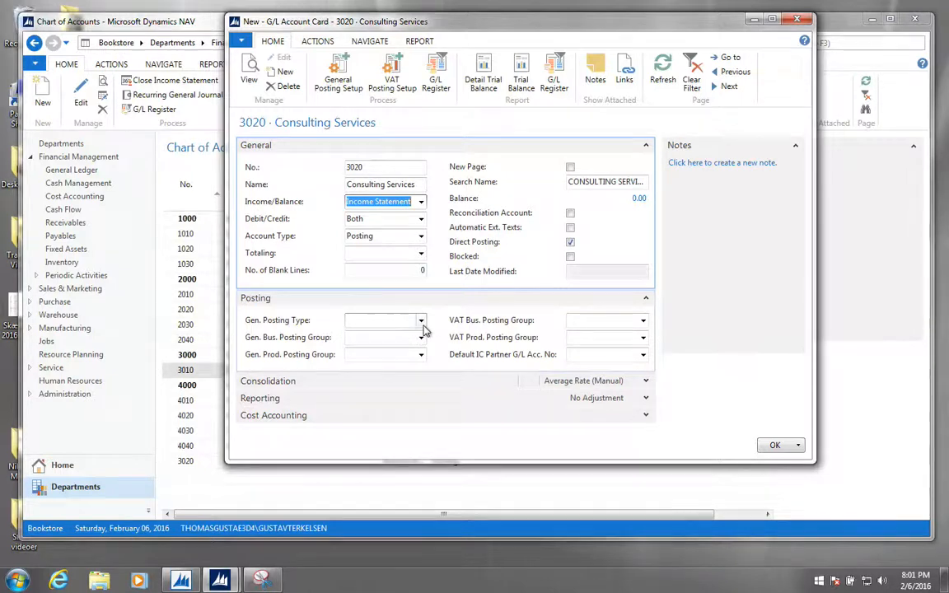
pyautogui.click(421, 320)
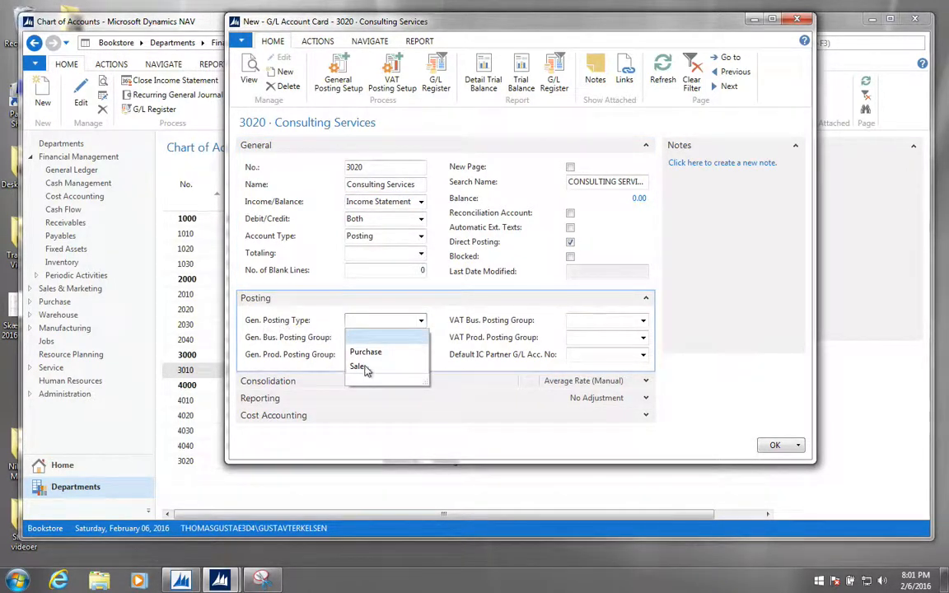
pyautogui.click(358, 366)
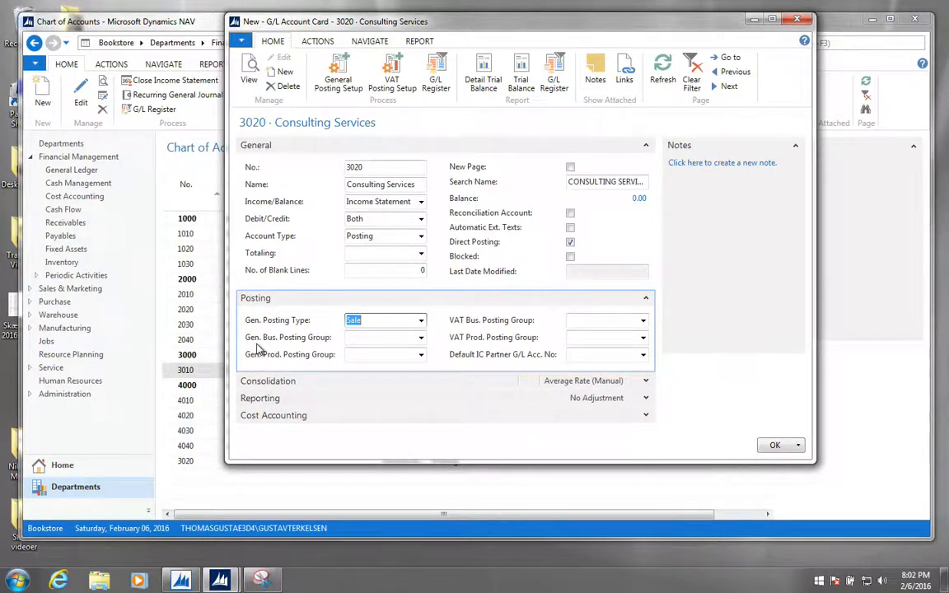
pyautogui.moveTo(289, 337)
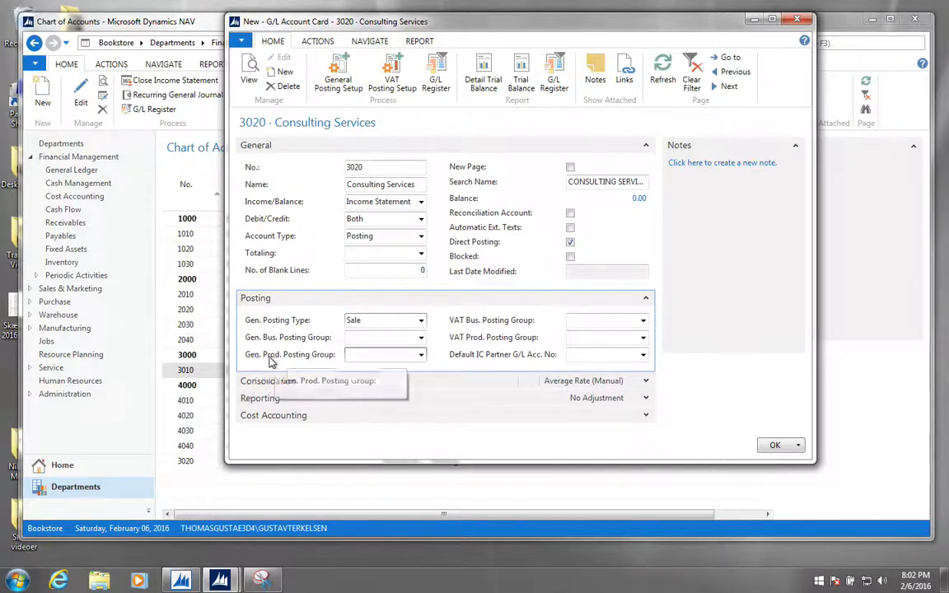
# Open the full Gen. Product Posting Groups list showing BOOKS and EXP Expences.
pyautogui.click(421, 354)
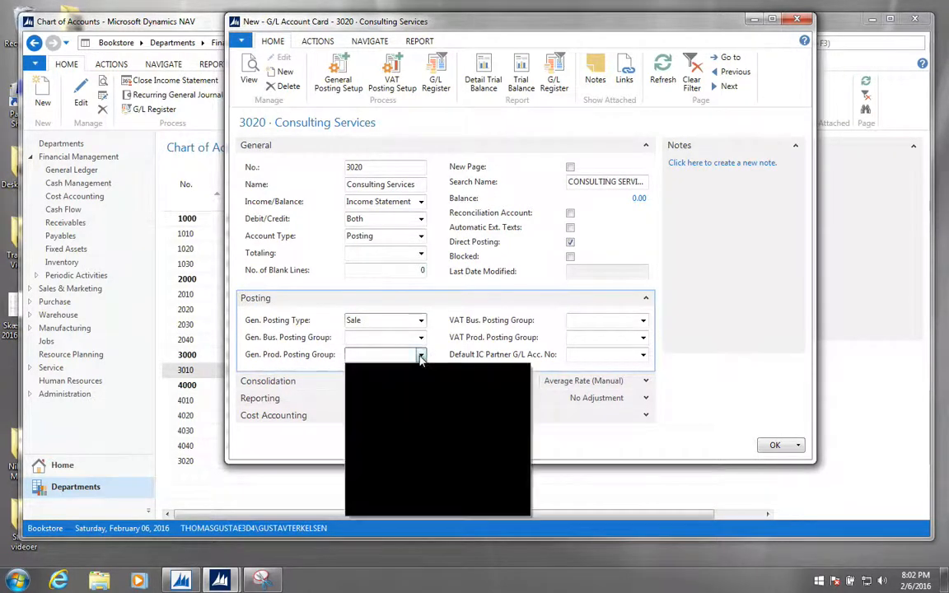
pyautogui.click(421, 354)
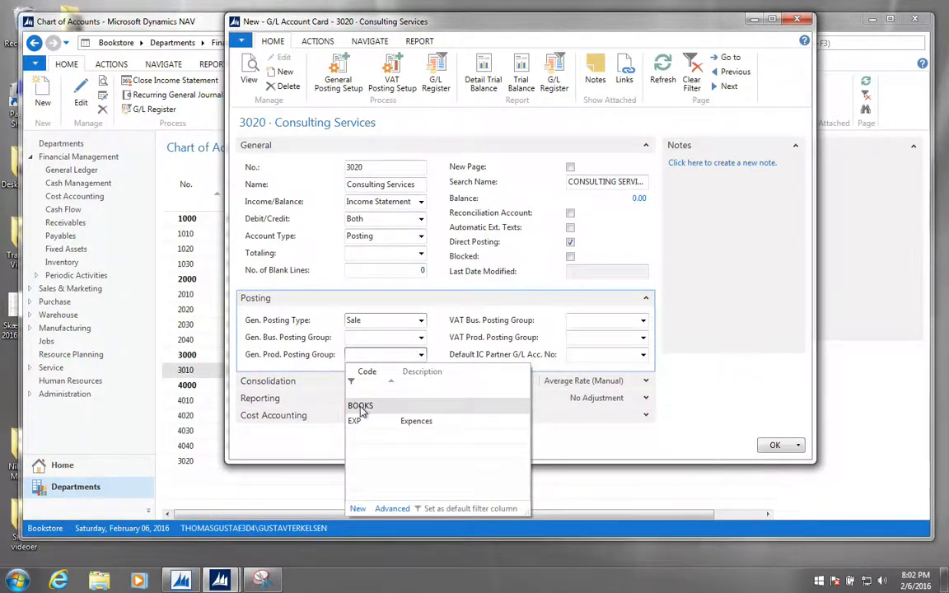
pyautogui.moveTo(358, 426)
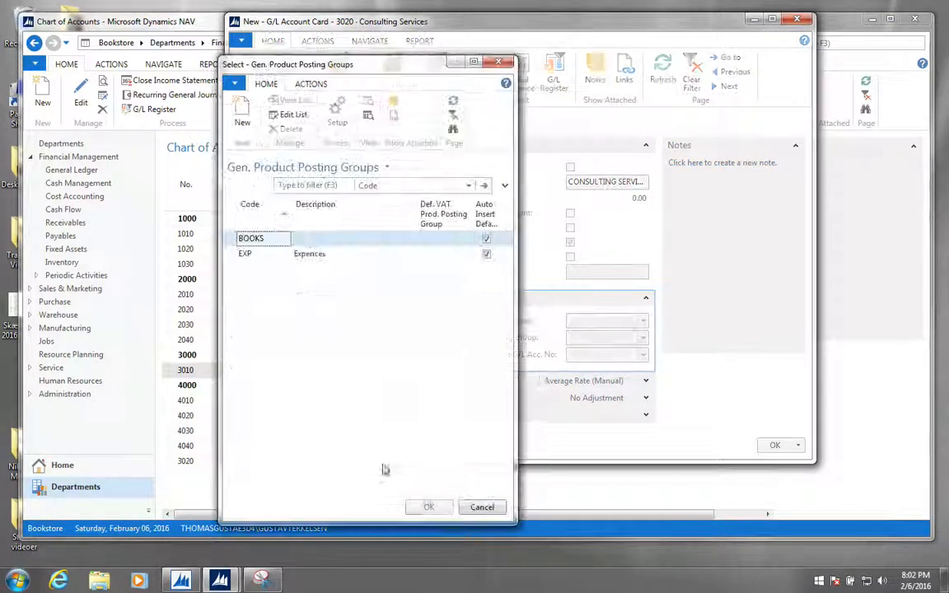
# Rename posting group EXP to EXP/SAL and change its description to 'Expences / Sales'.
pyautogui.click(264, 253)
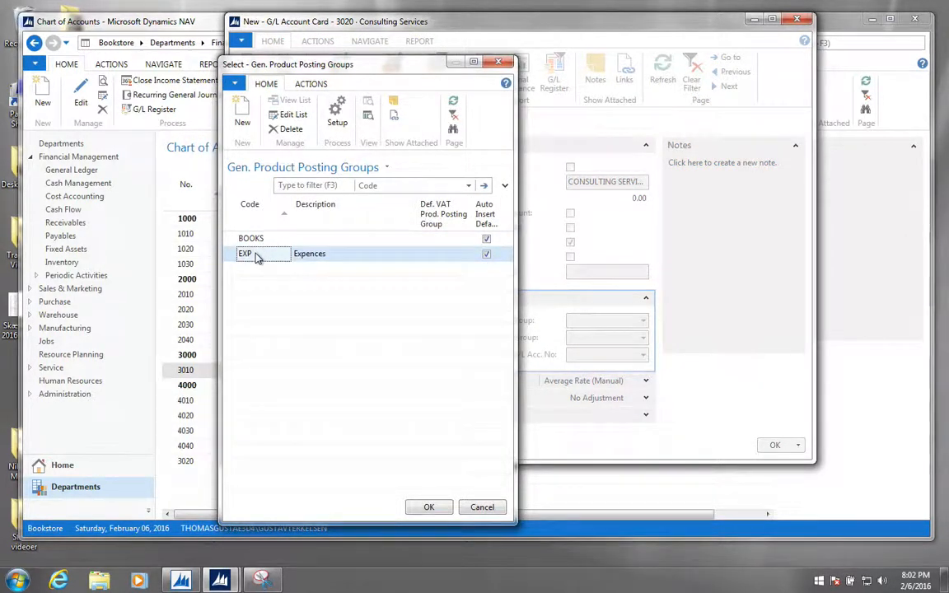
pyautogui.doubleClick(245, 253)
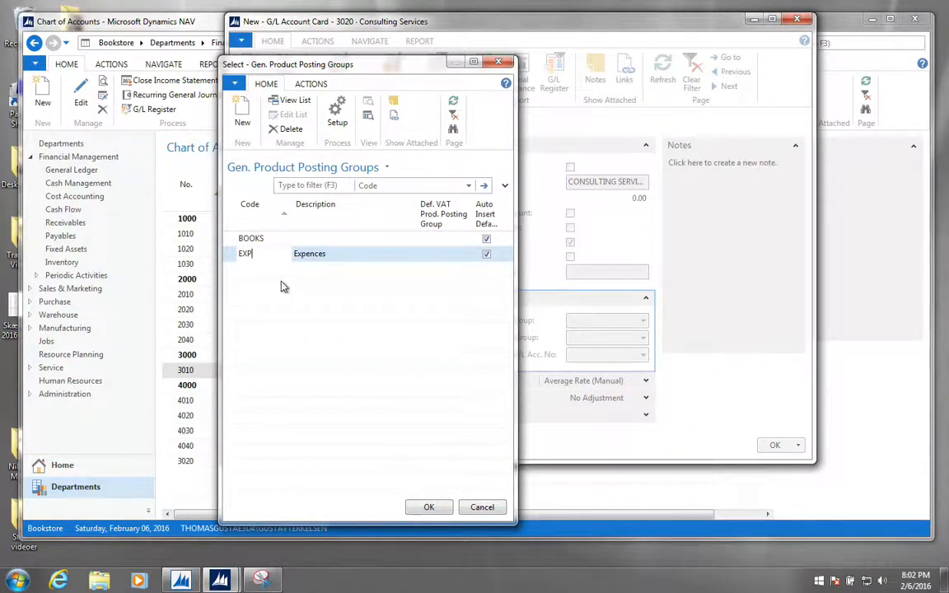
pyautogui.write('/')
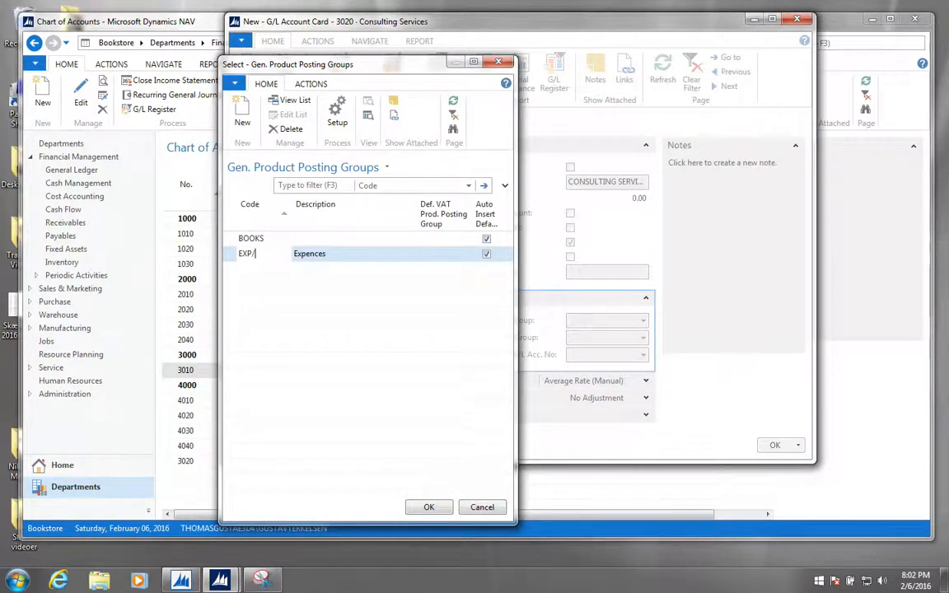
pyautogui.write('sa')
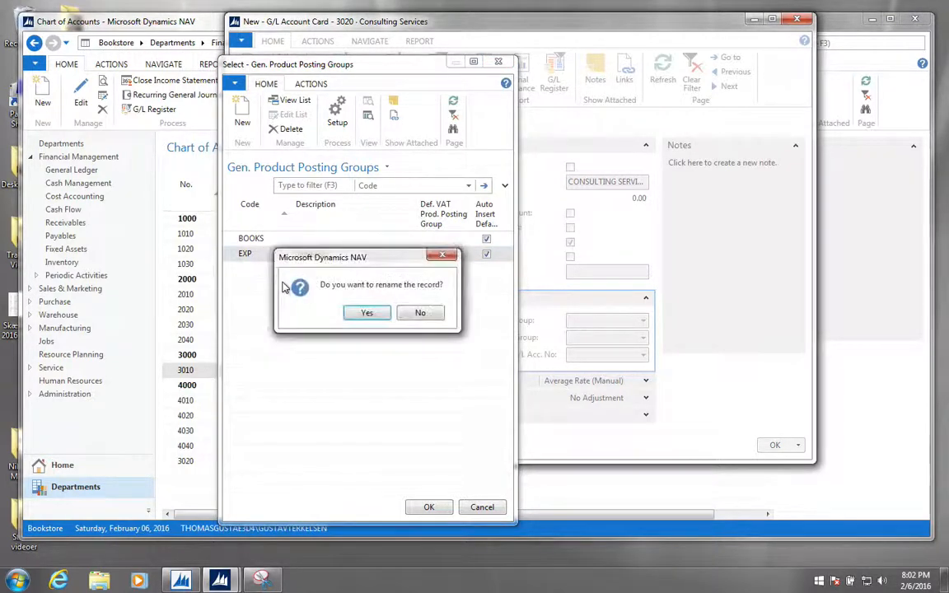
pyautogui.click(367, 312)
pyautogui.write('Expences f')
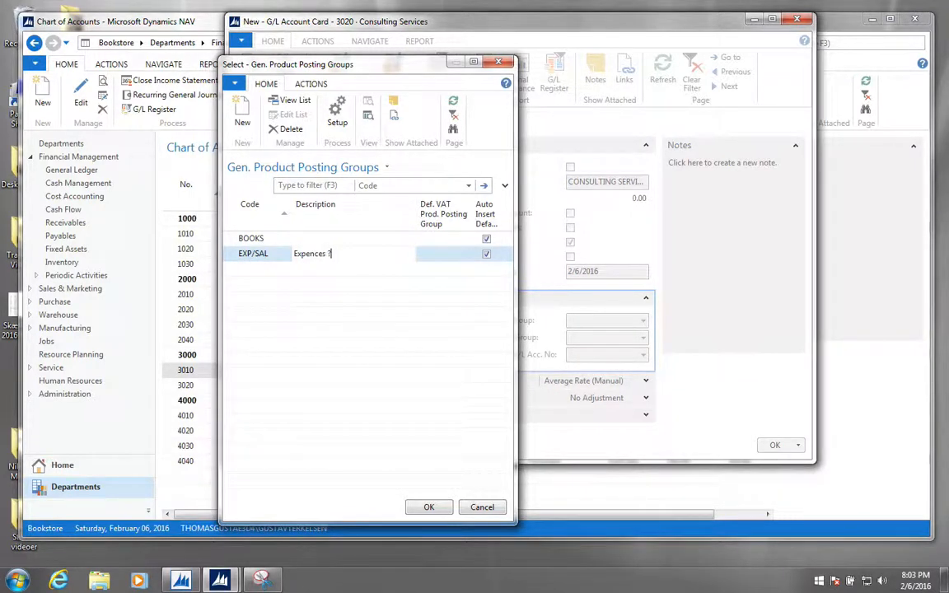
pyautogui.write('/')
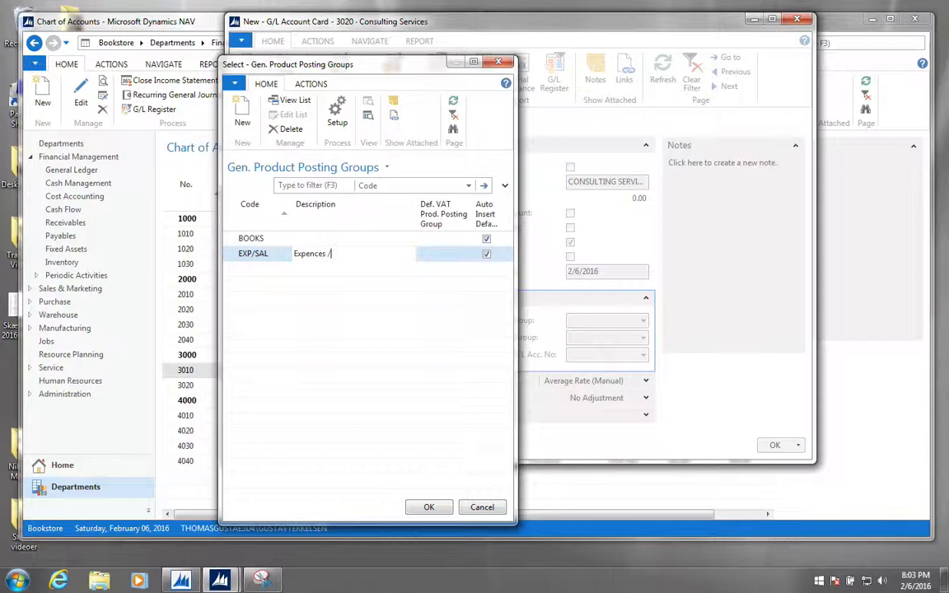
pyautogui.write('Sales')
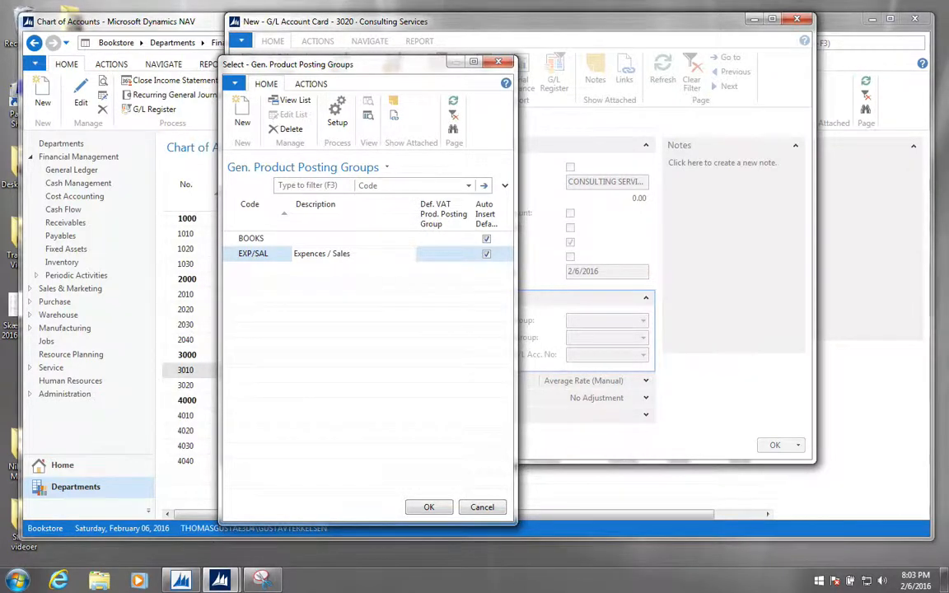
pyautogui.click(321, 253)
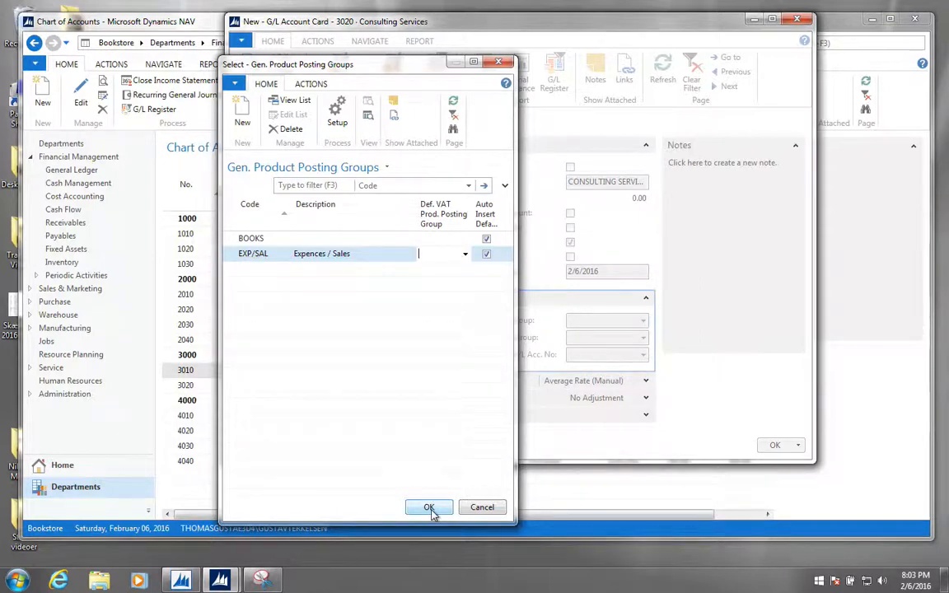
# Assign product posting group EXP/SAL and VAT product posting group NORMAL to account 3020.
pyautogui.click(428, 507)
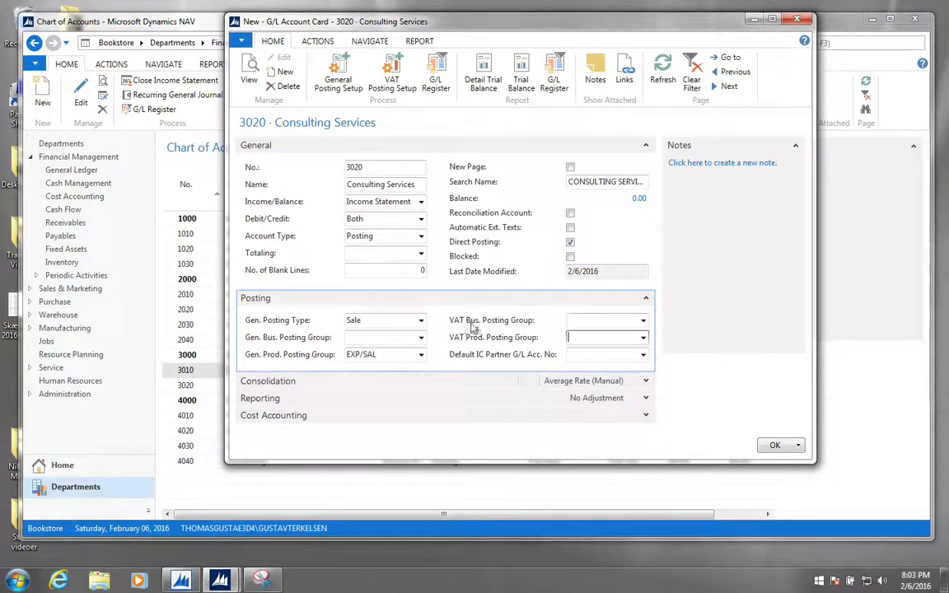
pyautogui.click(602, 319)
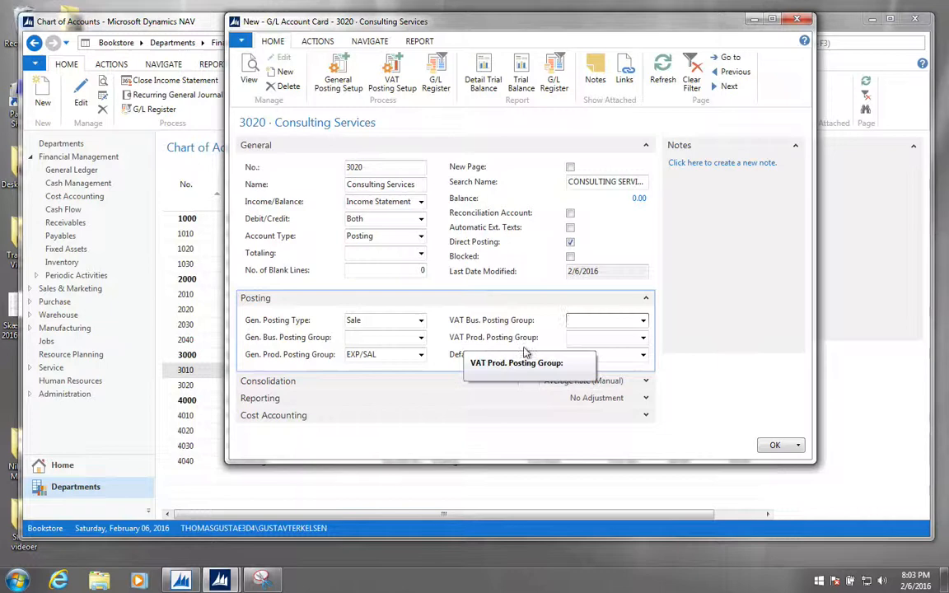
pyautogui.click(601, 337)
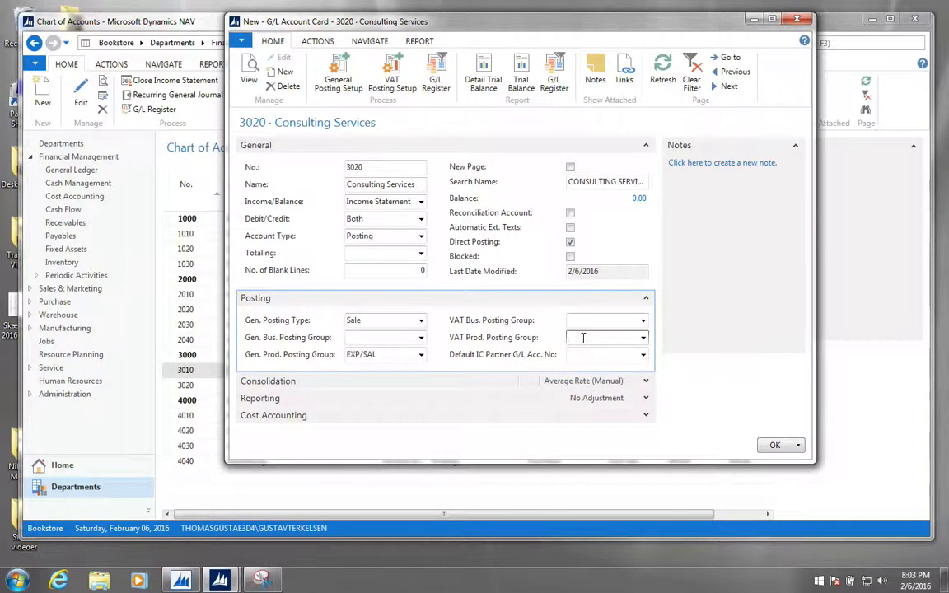
pyautogui.click(643, 337)
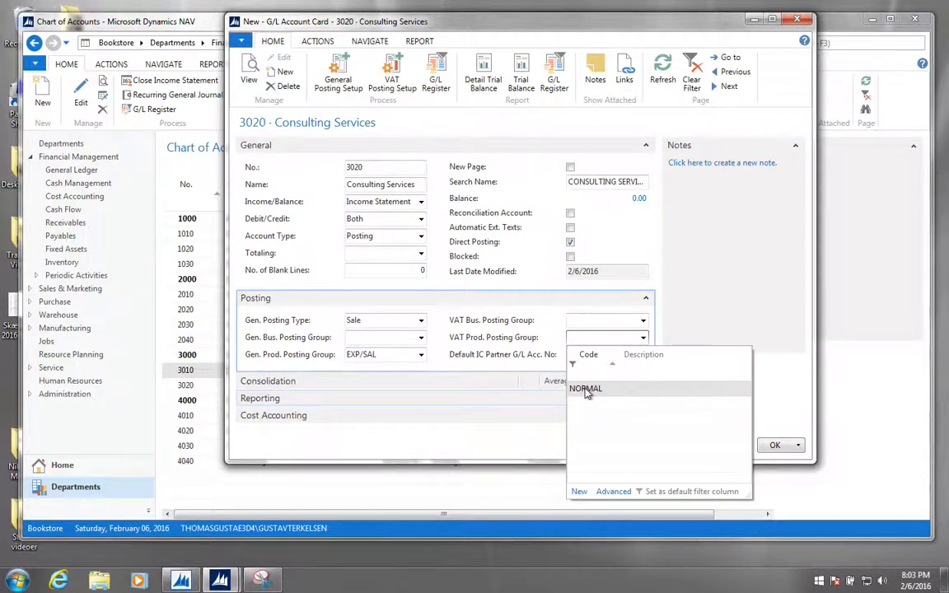
pyautogui.click(586, 388)
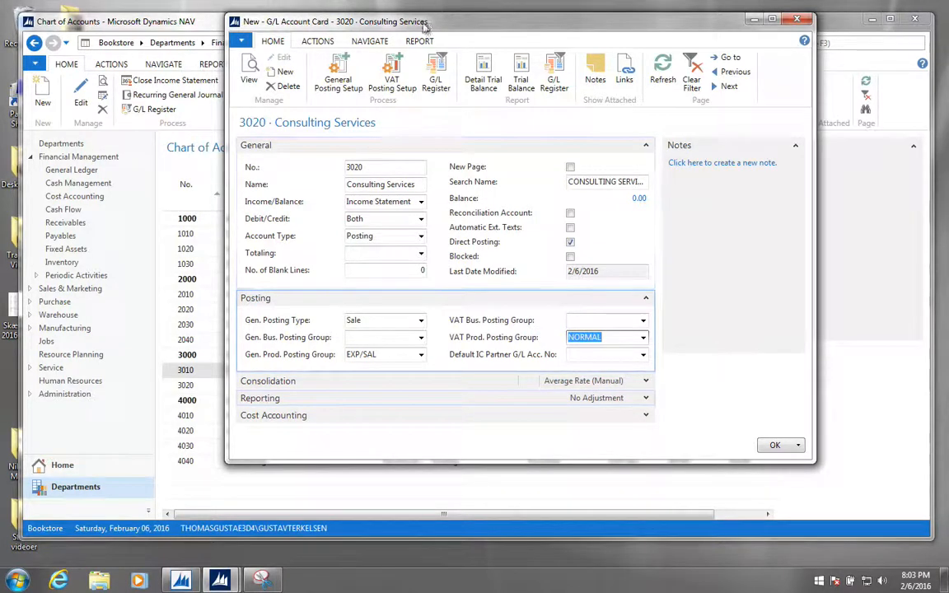
pyautogui.moveTo(774, 445)
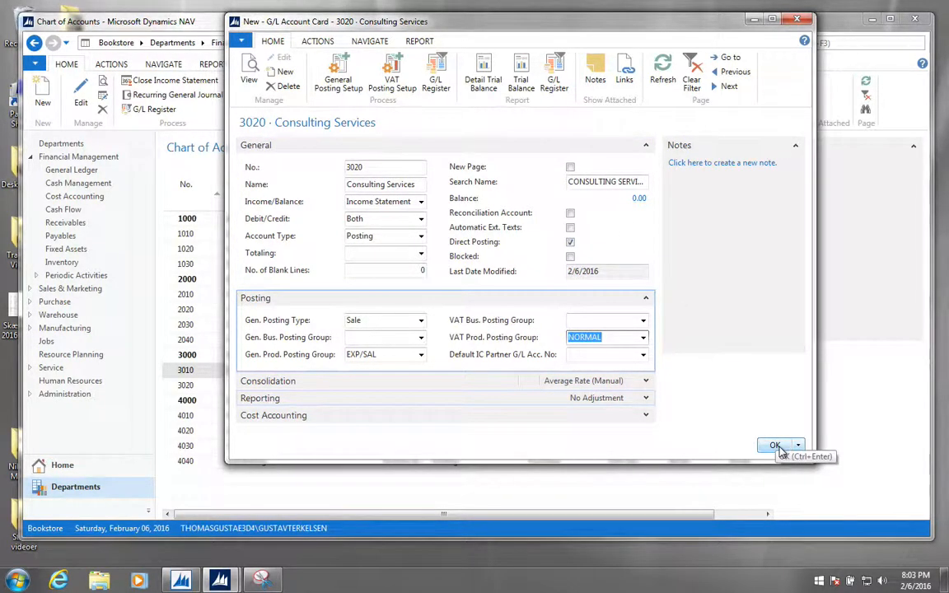
# Save account 3020 and search 'sals' to reach the Sales Invoices list.
pyautogui.click(773, 445)
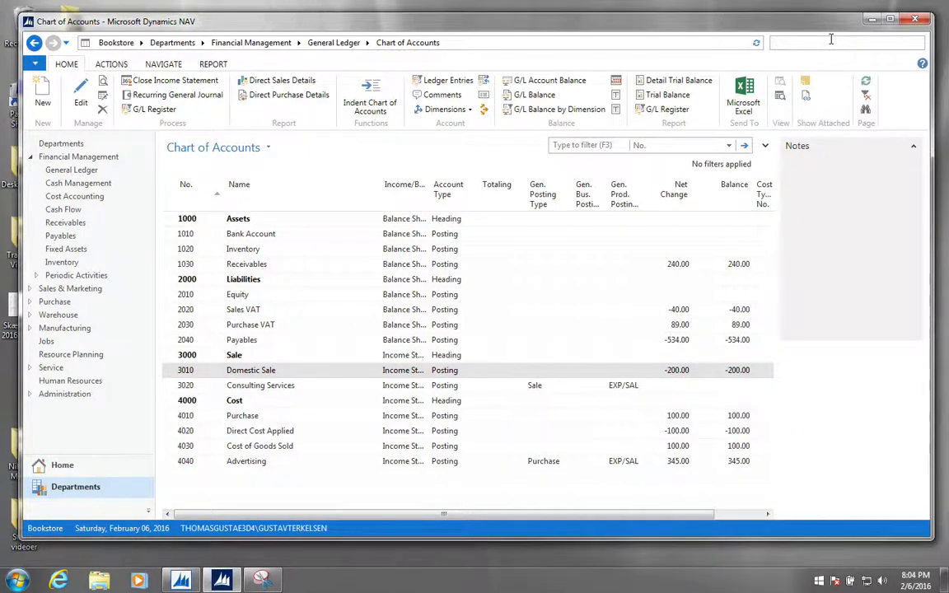
pyautogui.write('sals')
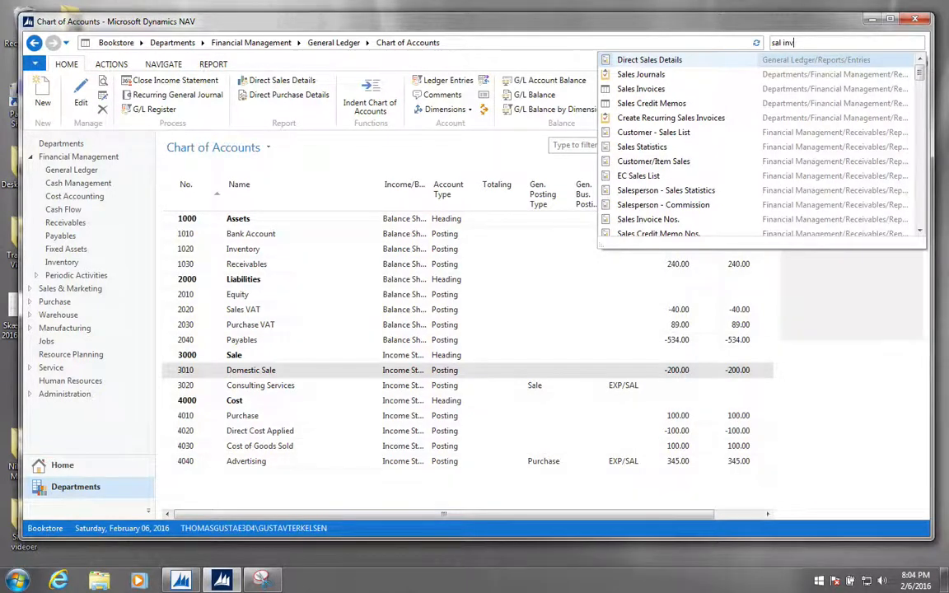
pyautogui.click(642, 88)
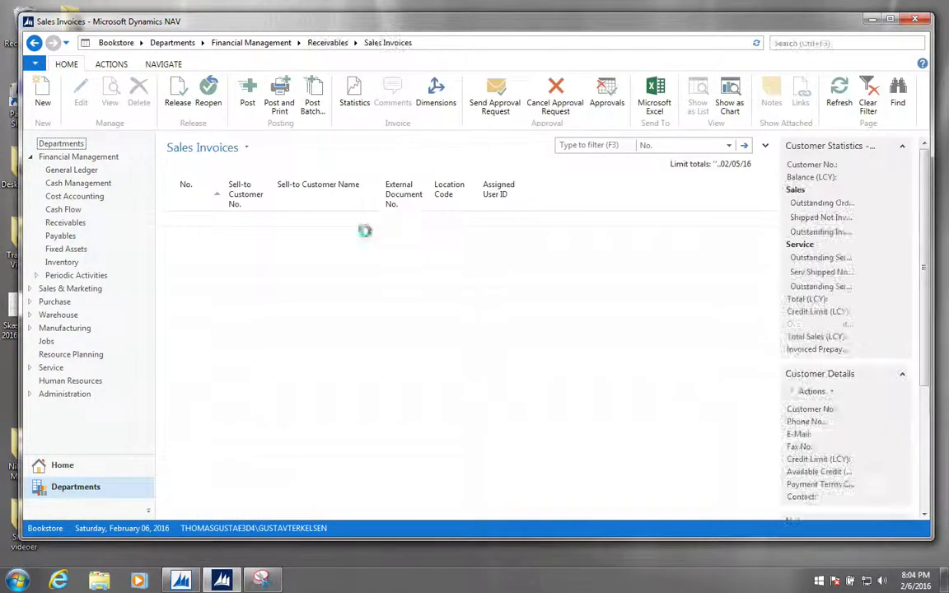
# Create a new sales invoice numbered SAL002 for Sell-to Customer No. 1.
pyautogui.click(42, 95)
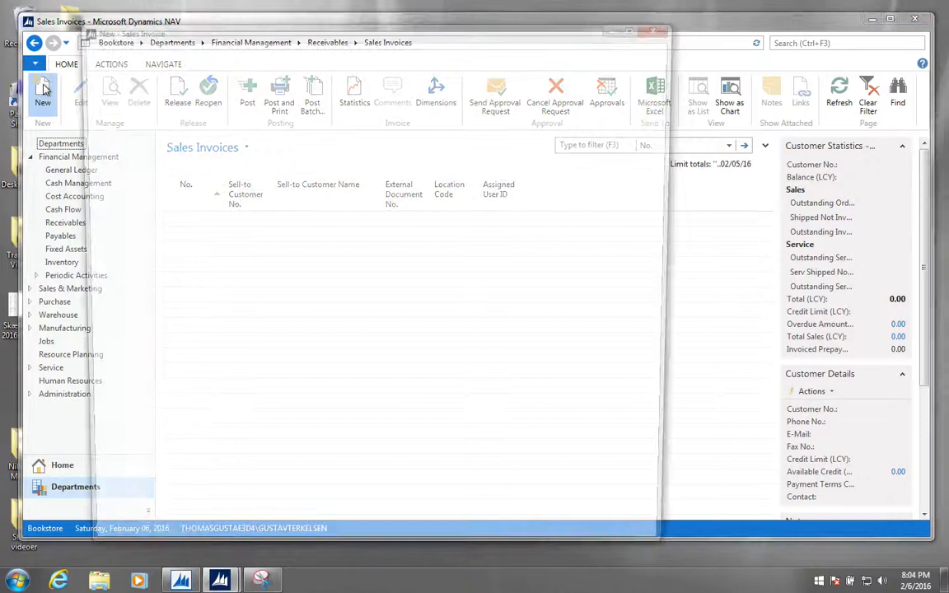
pyautogui.click(42, 90)
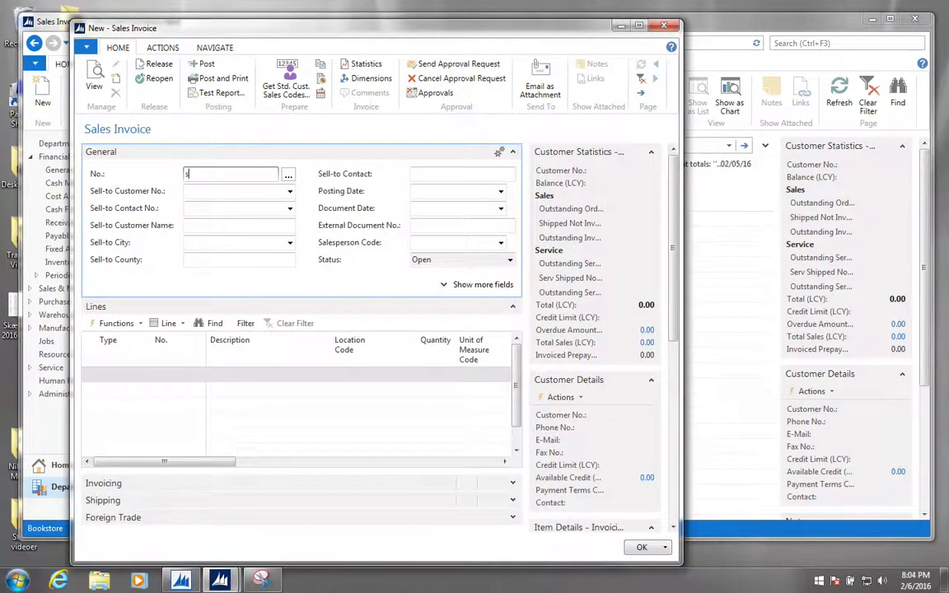
pyautogui.write('SAL002')
pyautogui.click(239, 190)
pyautogui.write('1')
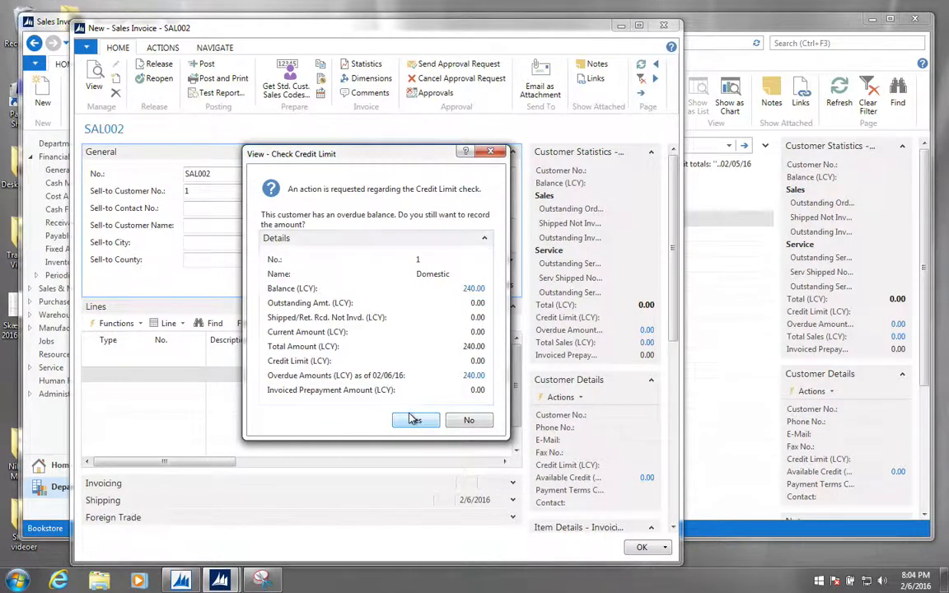
pyautogui.moveTo(416, 420)
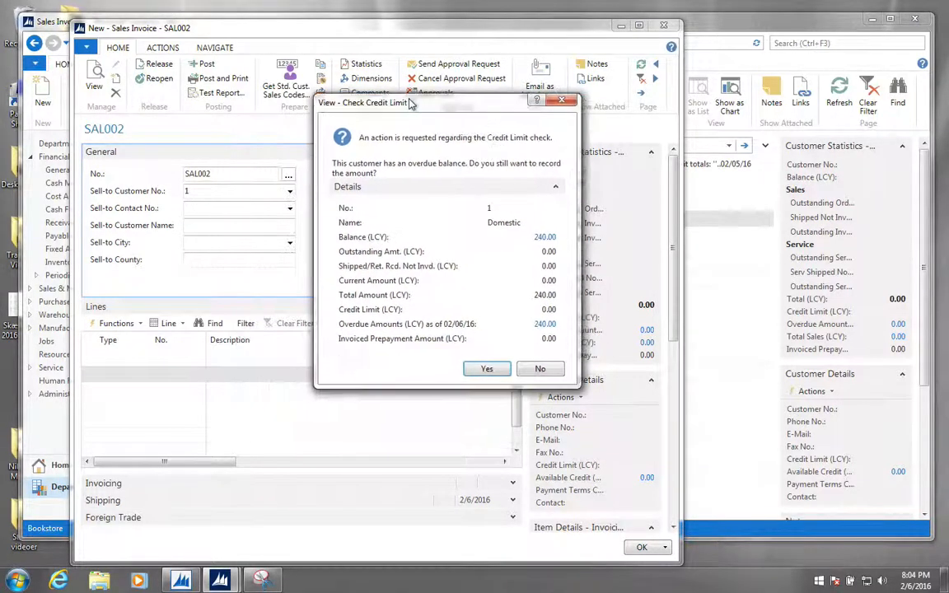
# Accept the credit limit warning and add a G/L Account line for 3020 Consulting Services, quantity 1.
pyautogui.click(486, 368)
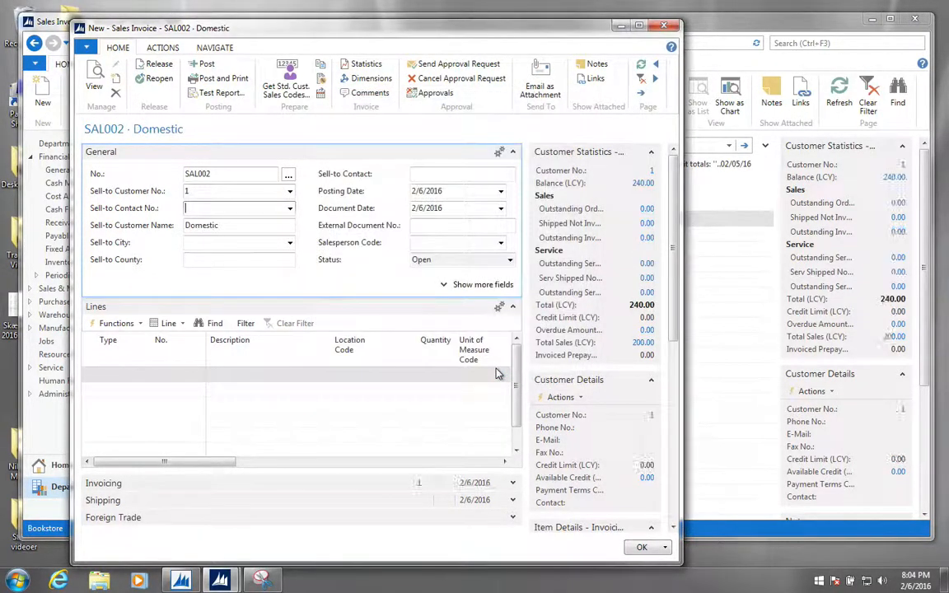
pyautogui.click(117, 374)
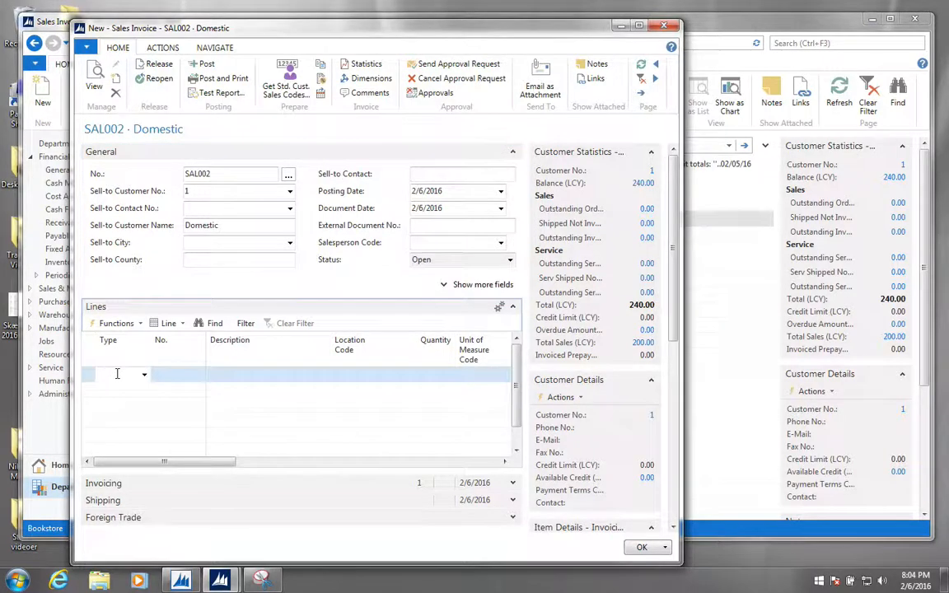
pyautogui.write('i')
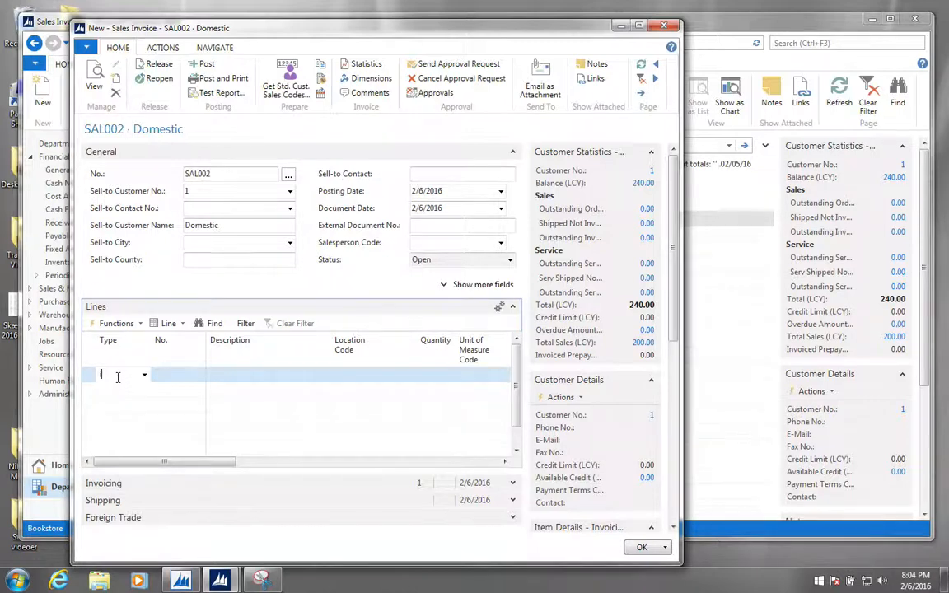
pyautogui.click(144, 375)
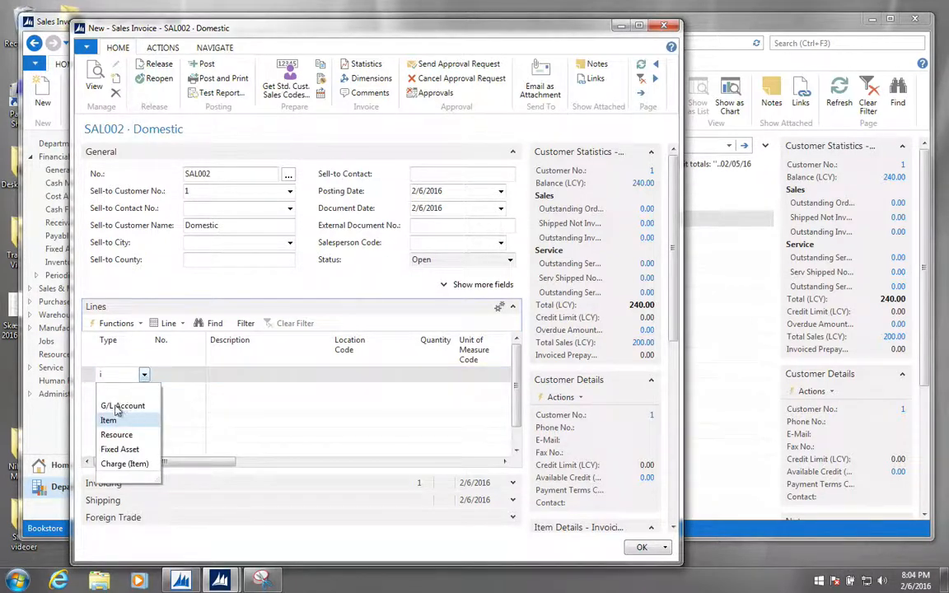
pyautogui.click(123, 405)
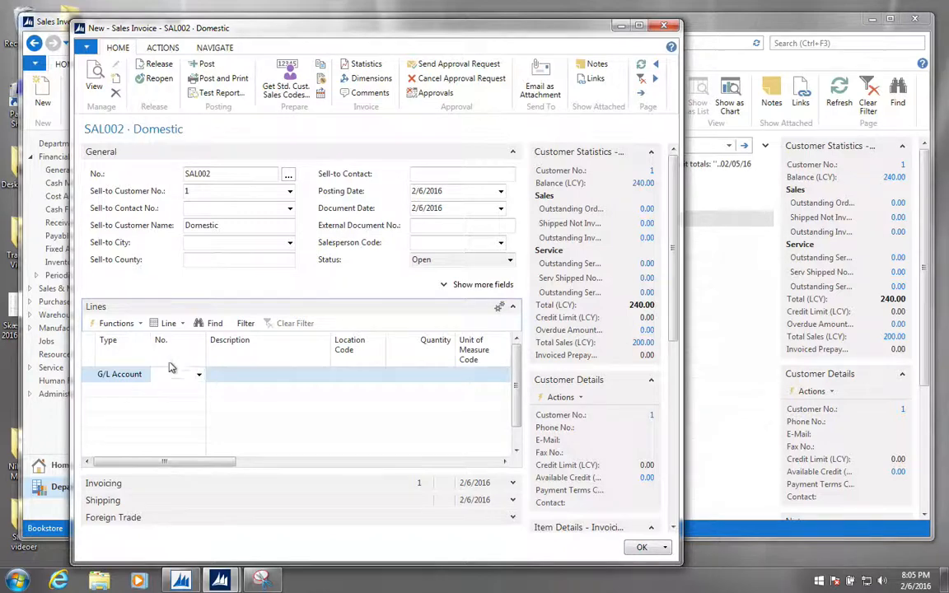
pyautogui.click(198, 374)
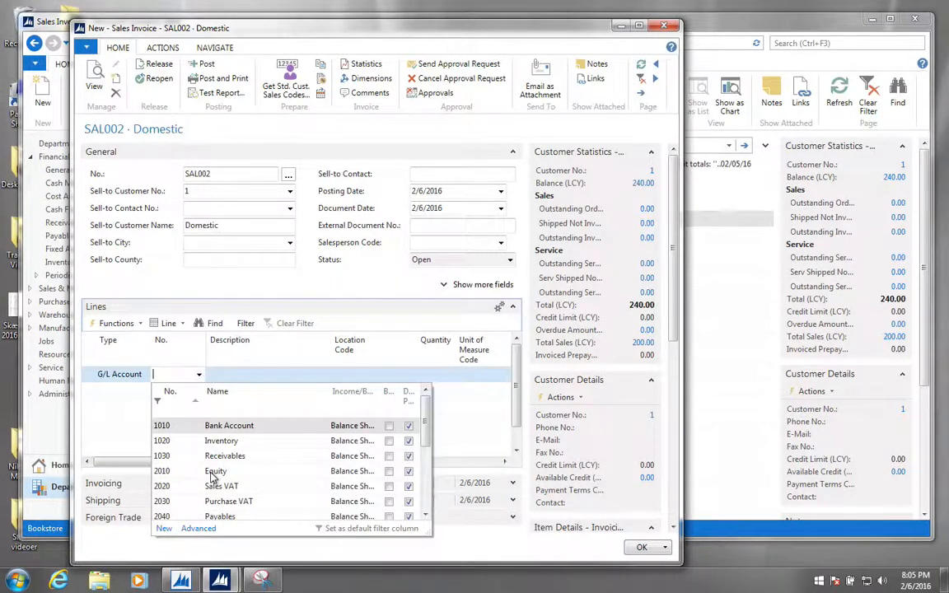
pyautogui.moveTo(173, 500)
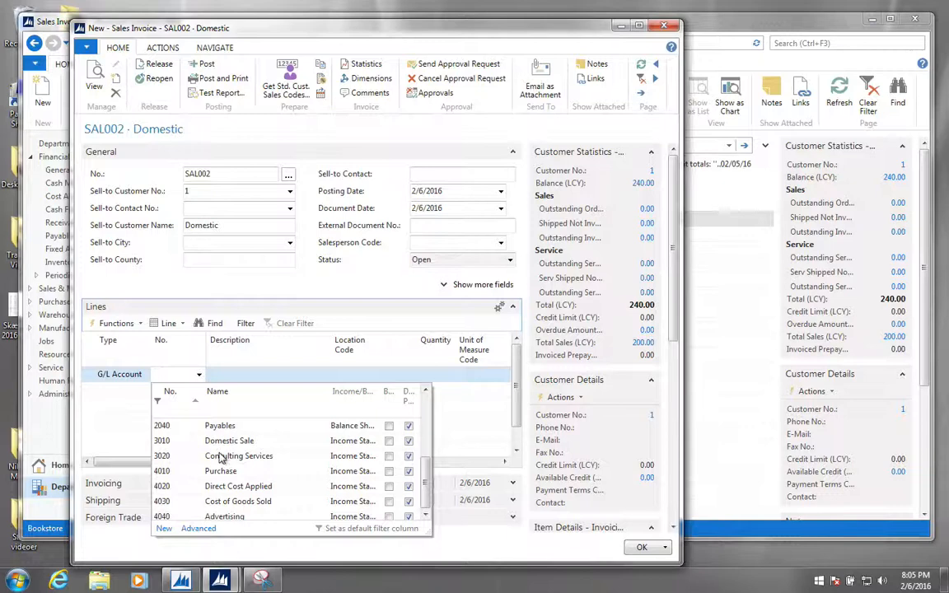
pyautogui.click(238, 456)
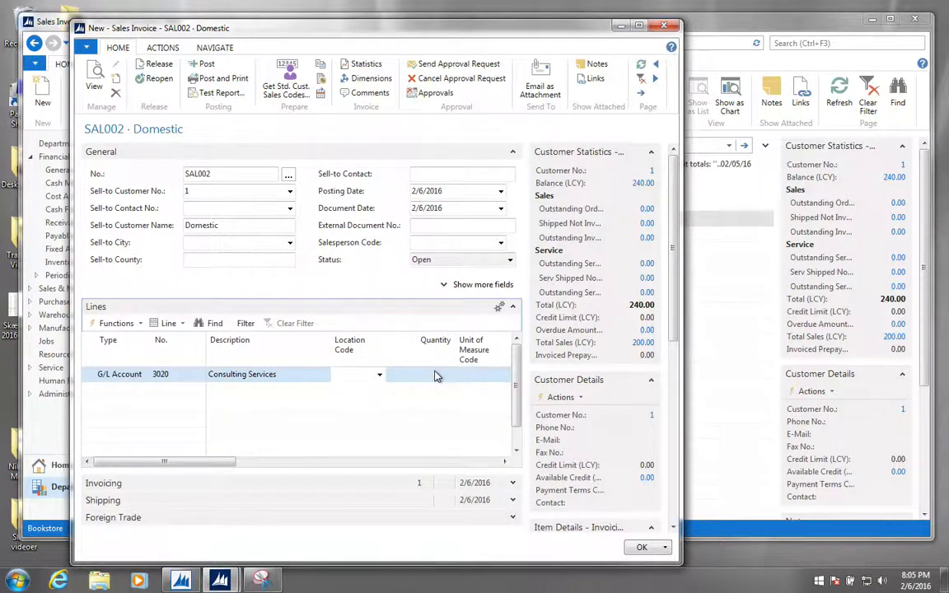
pyautogui.write('1')
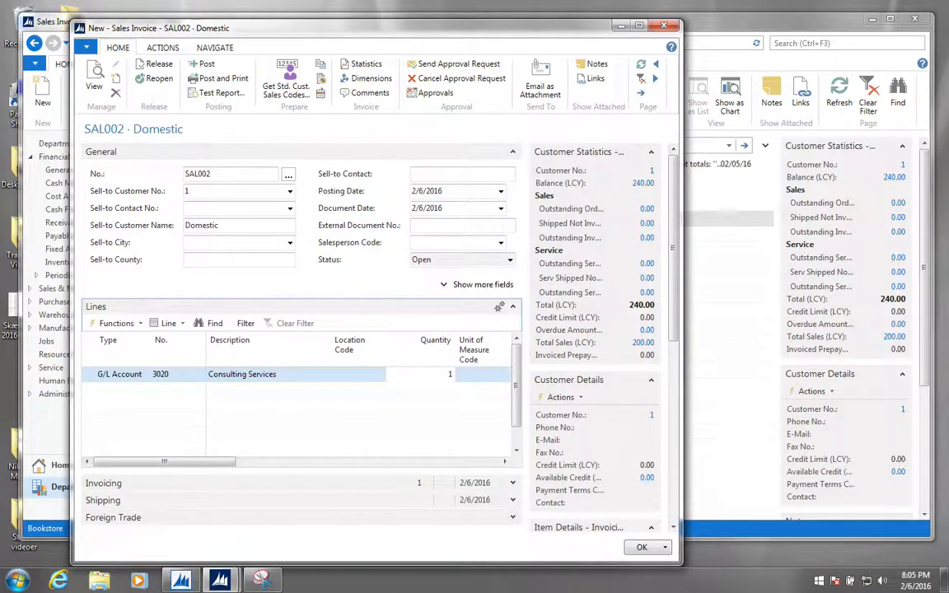
pyautogui.click(482, 374)
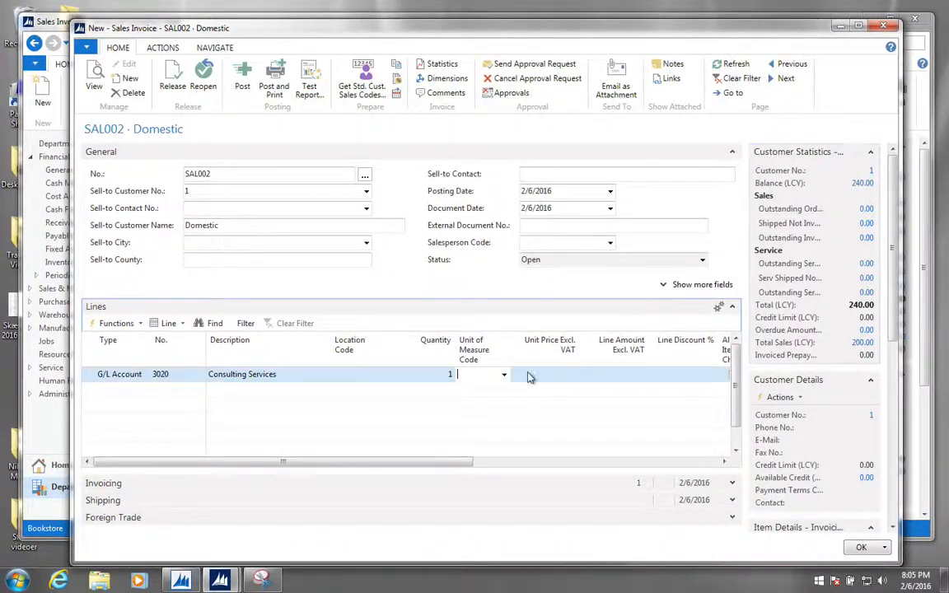
# Enter unit price 500, then review statistics showing 100.00 VAT and 600.00 total.
pyautogui.write('500.00')
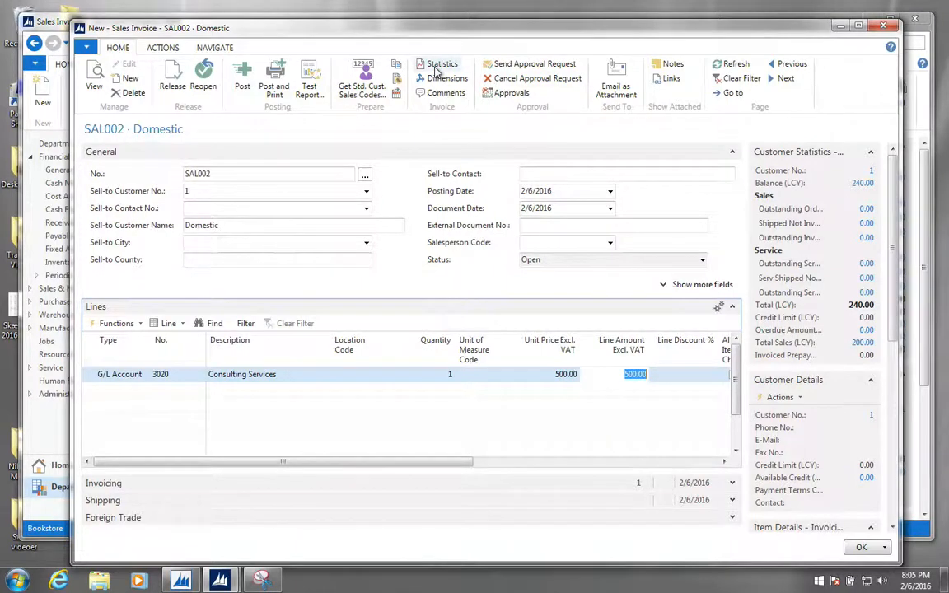
pyautogui.click(443, 63)
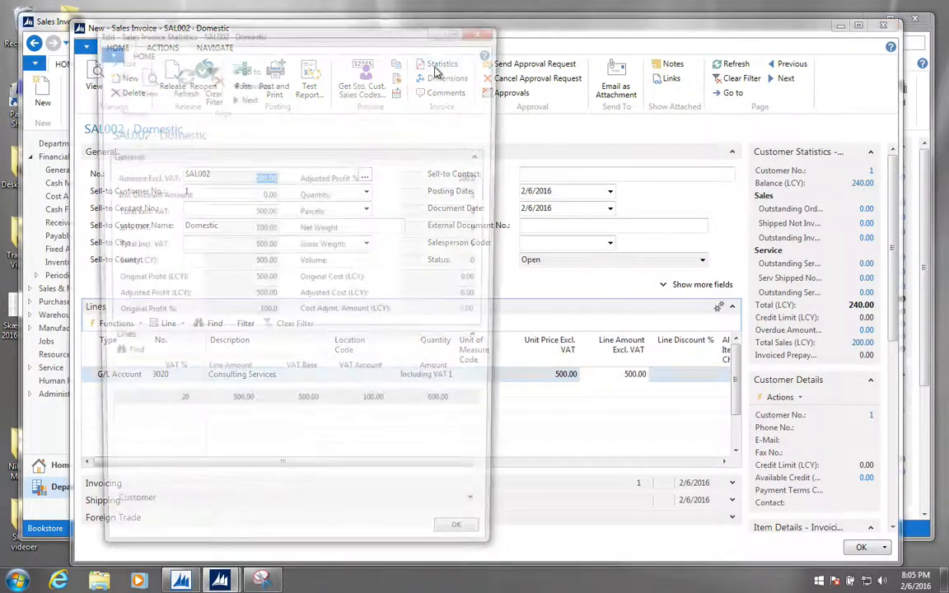
pyautogui.click(441, 64)
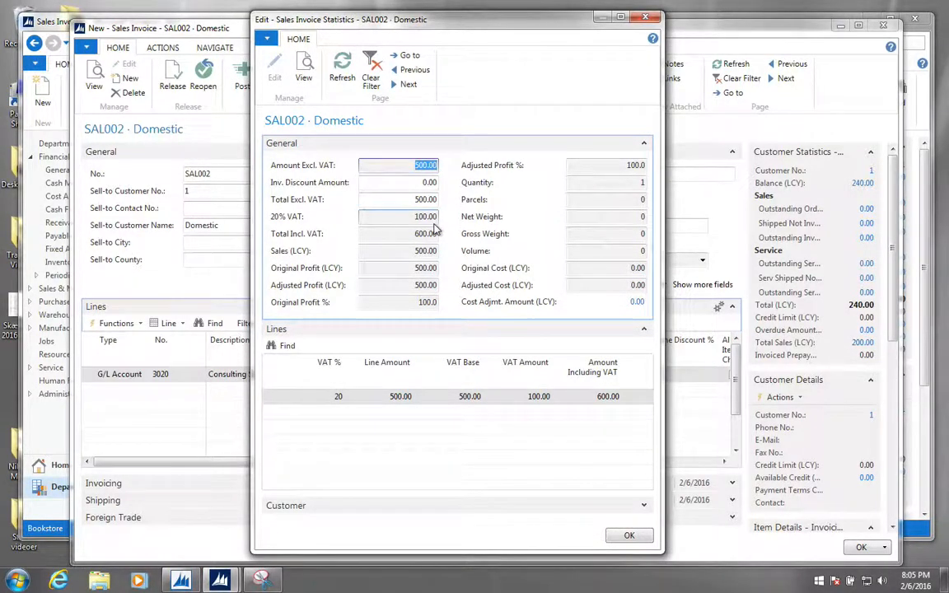
pyautogui.moveTo(448, 76)
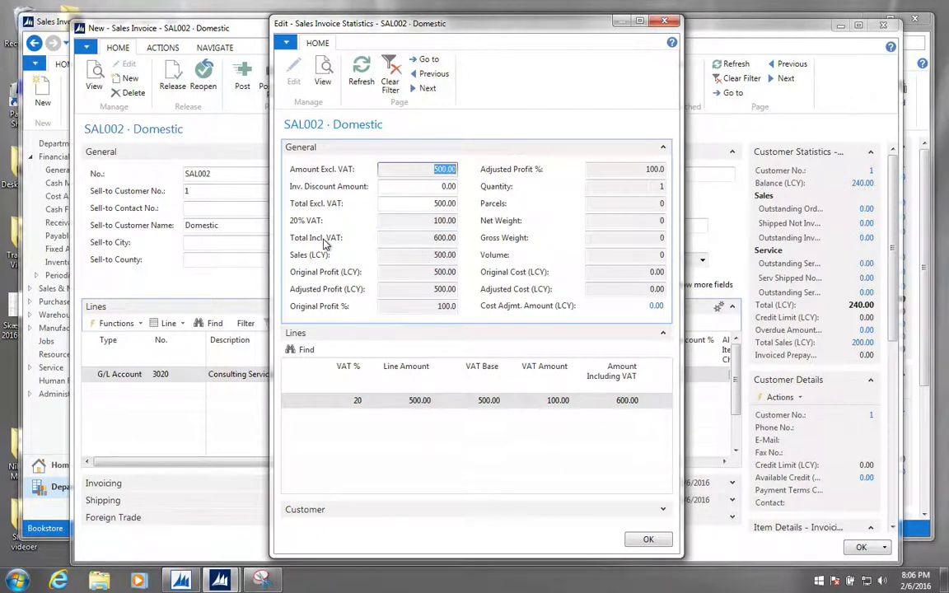
pyautogui.click(416, 204)
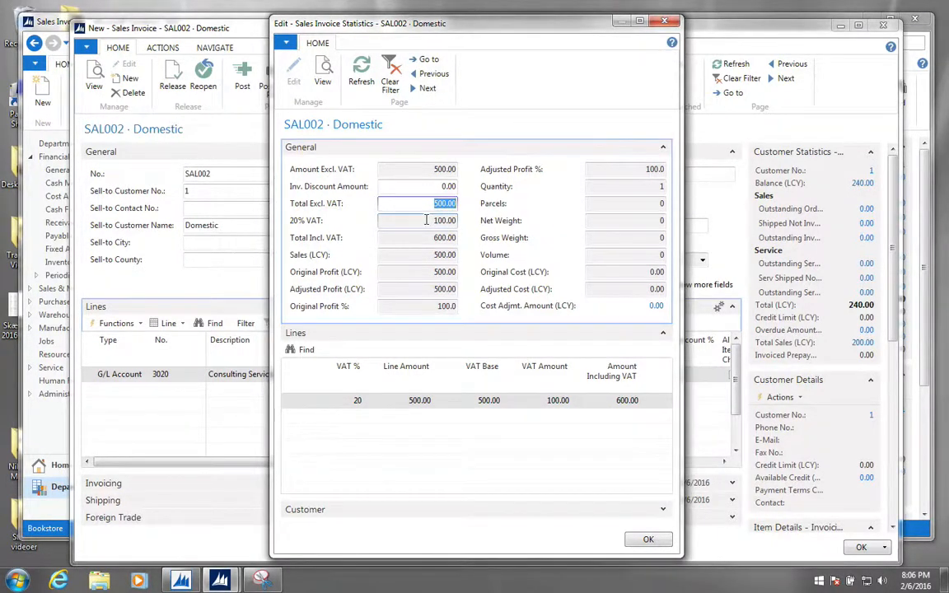
pyautogui.moveTo(591, 459)
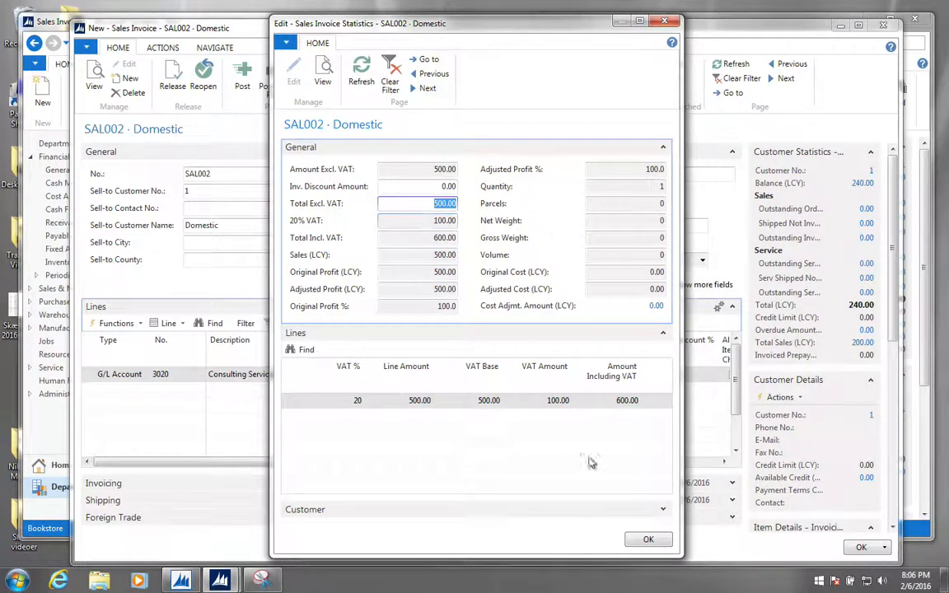
pyautogui.click(648, 539)
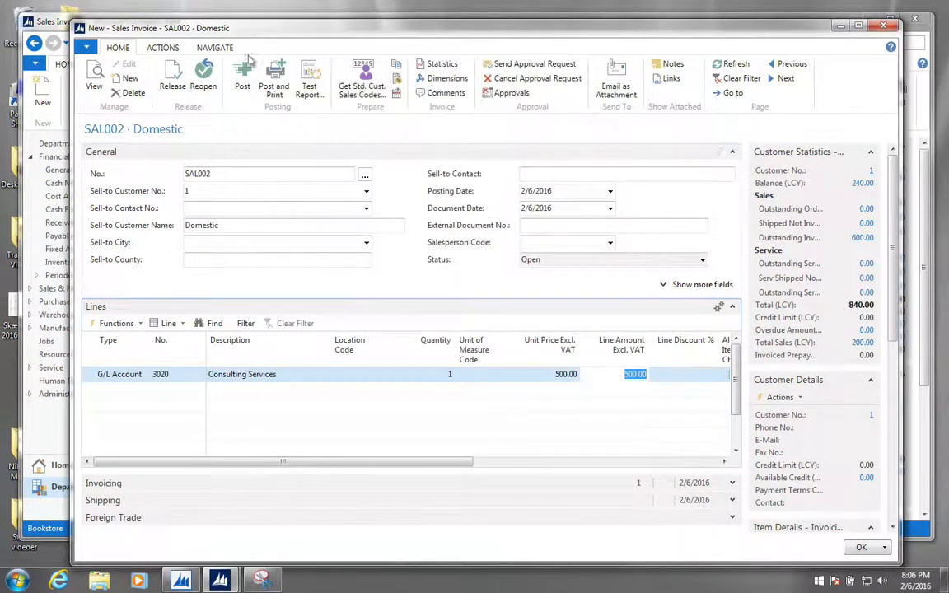
# Post and confirm invoice SAL002, then open it from Posted Sales Invoices.
pyautogui.click(242, 79)
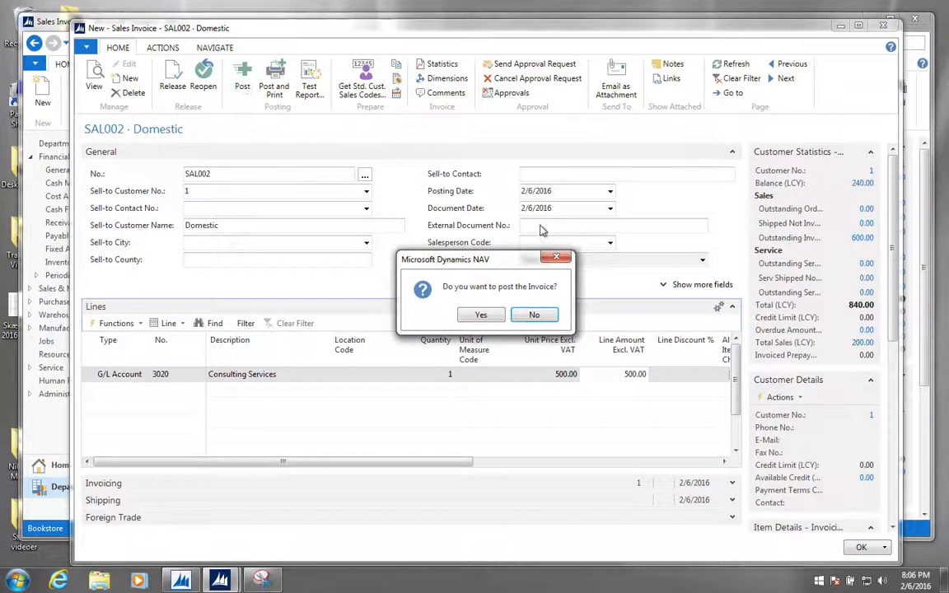
pyautogui.click(480, 315)
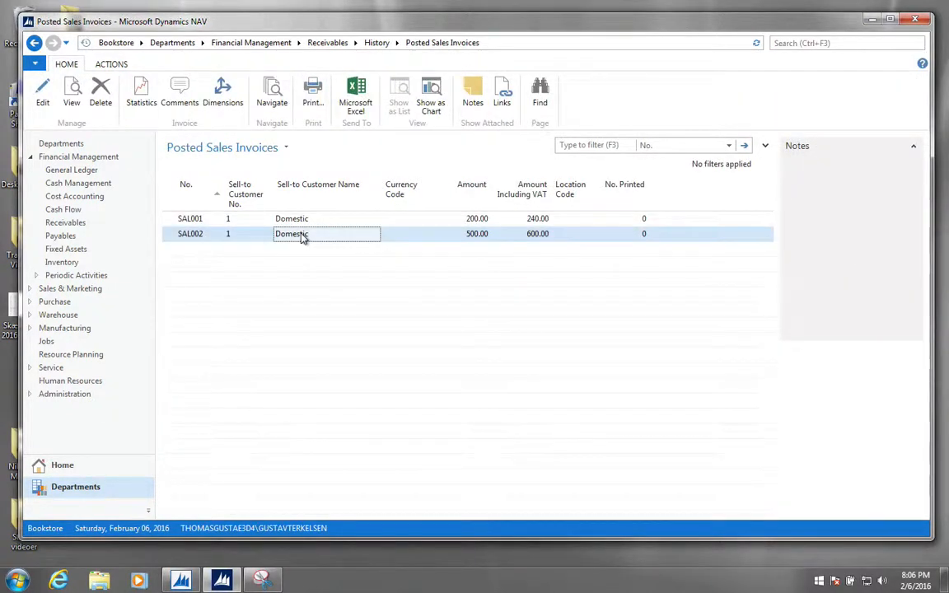
pyautogui.doubleClick(292, 234)
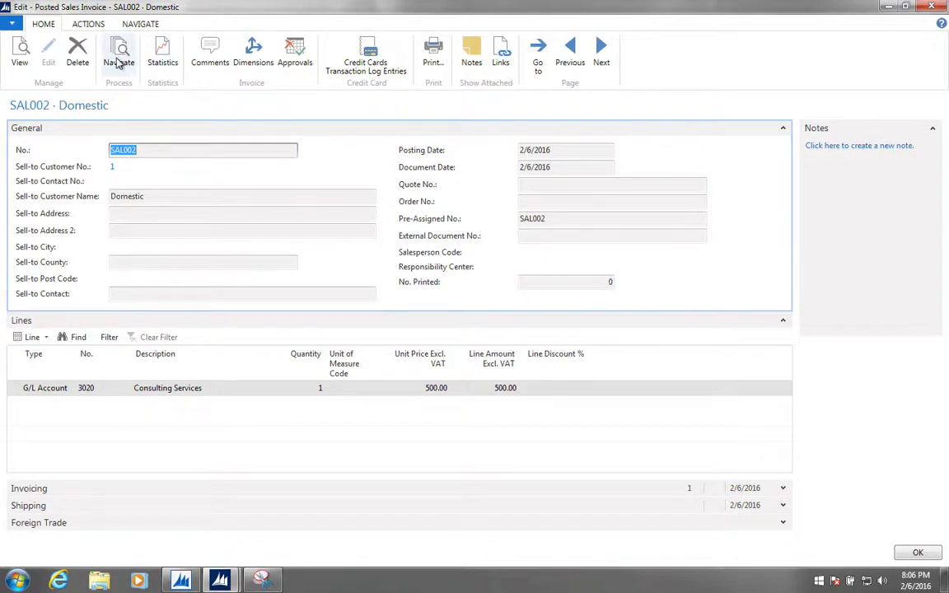
# Navigate from posted SAL002 to its three G/L entries (-500.00, -100.00, 600.00), then close them.
pyautogui.click(119, 54)
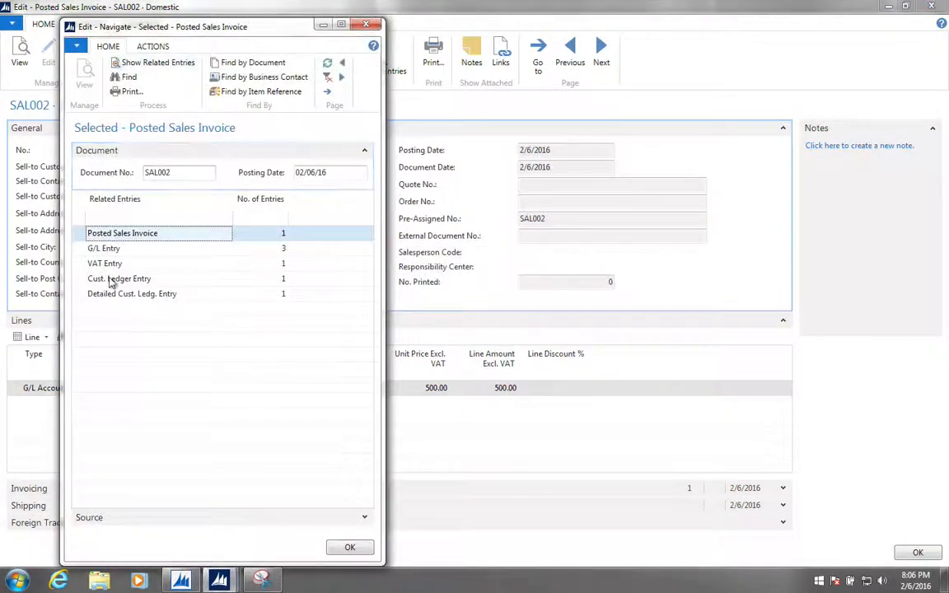
pyautogui.doubleClick(104, 248)
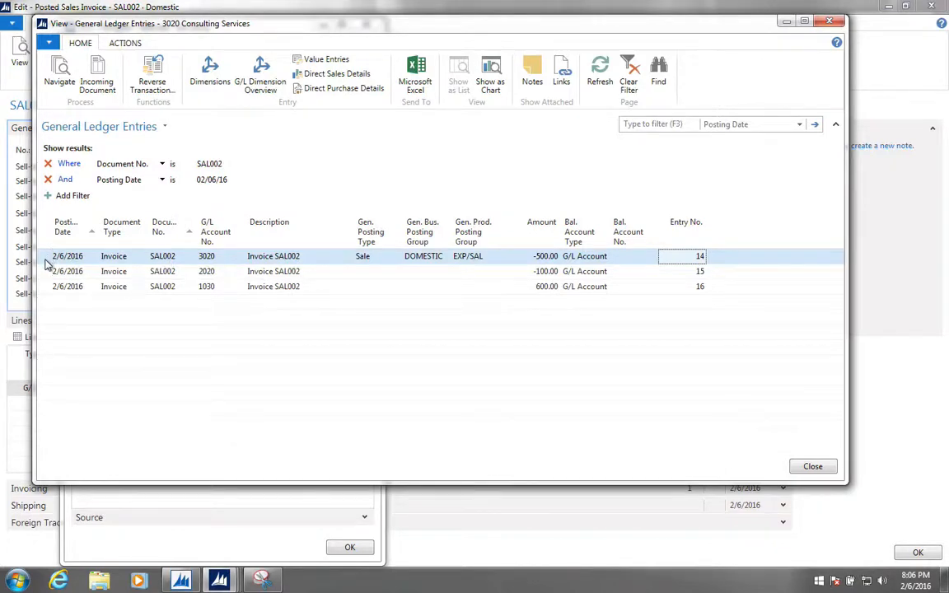
pyautogui.moveTo(543, 264)
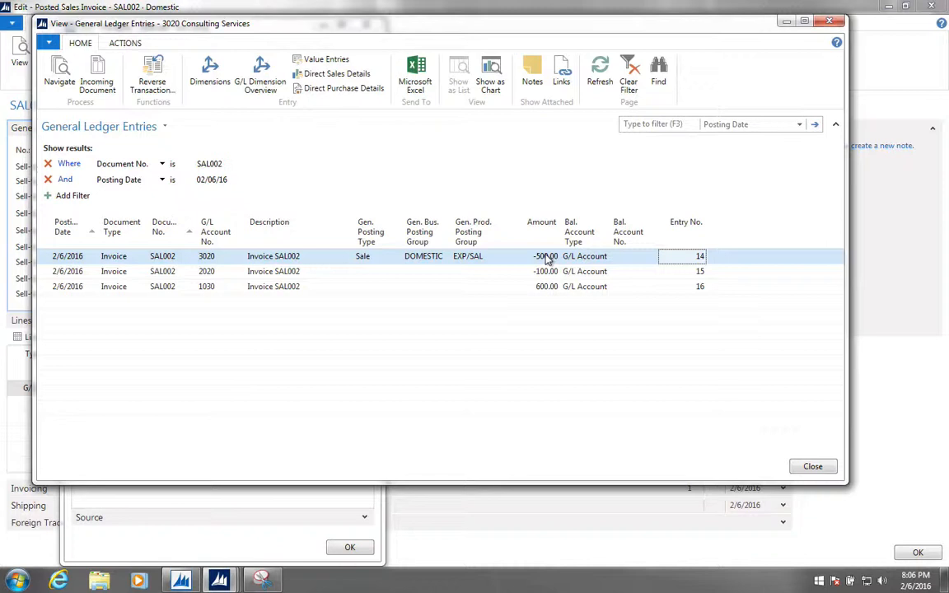
pyautogui.moveTo(43, 274)
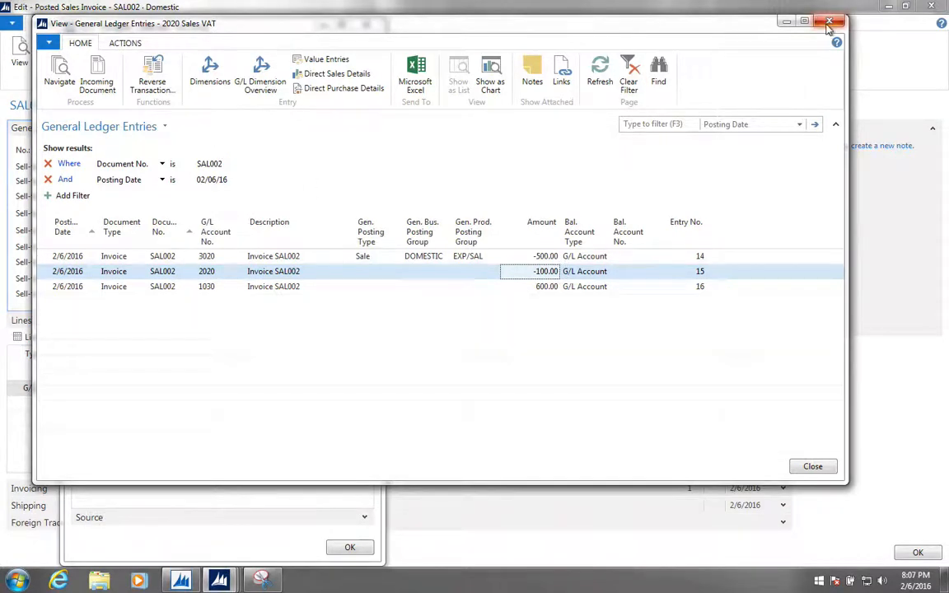
pyautogui.click(829, 20)
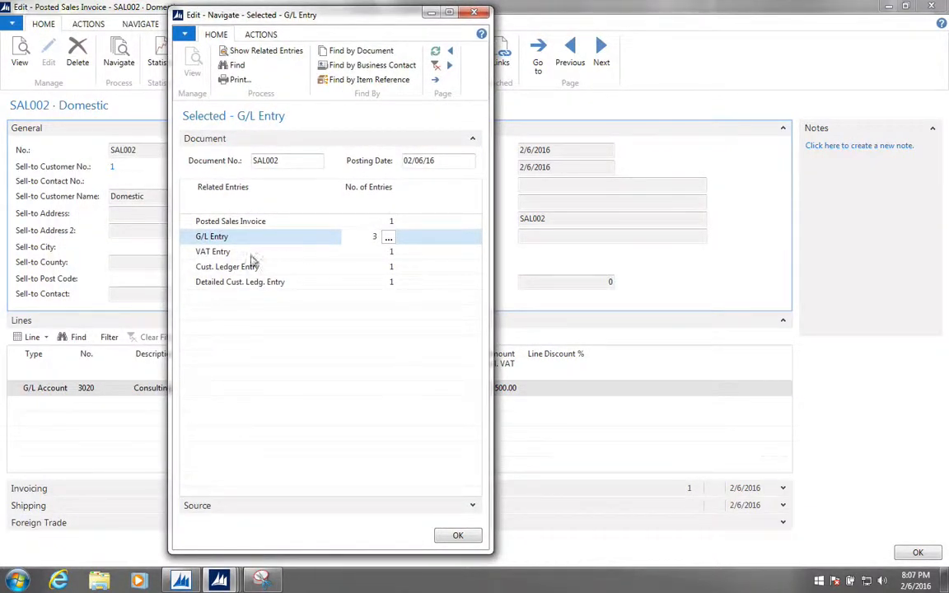
# Open SAL002's VAT entry: DOMESTIC/NORMAL sale, base -500.00, VAT -100.00.
pyautogui.click(212, 252)
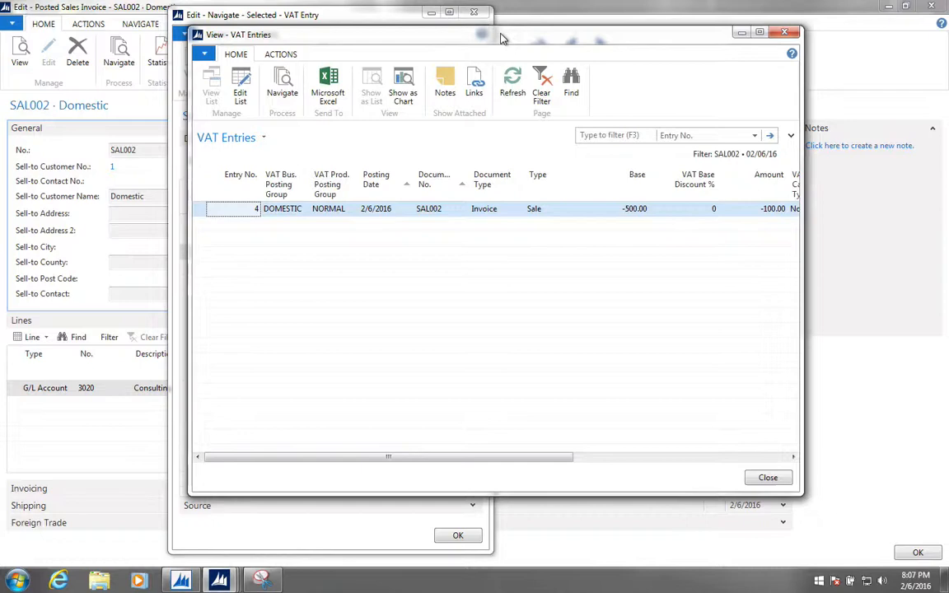
pyautogui.moveTo(344, 206)
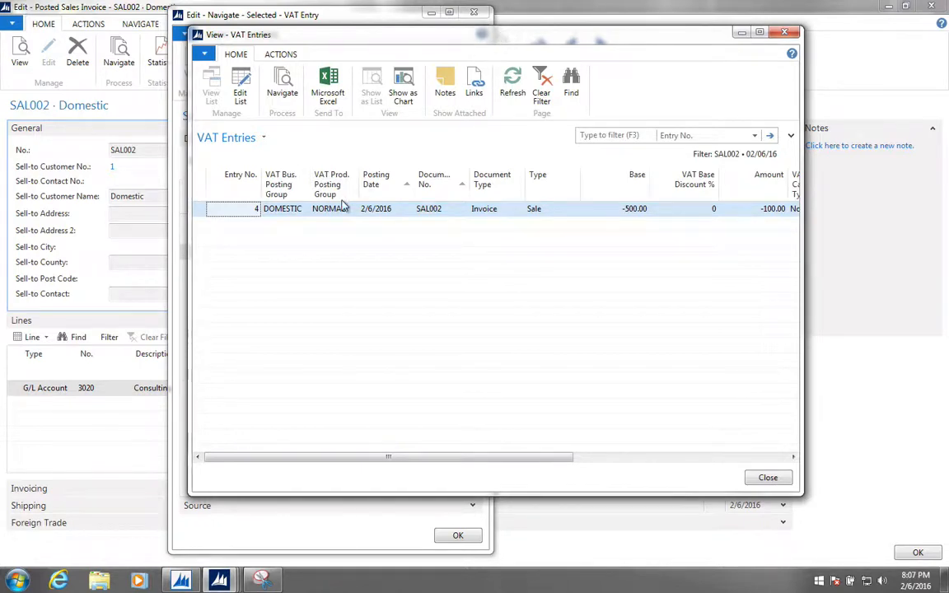
pyautogui.moveTo(393, 217)
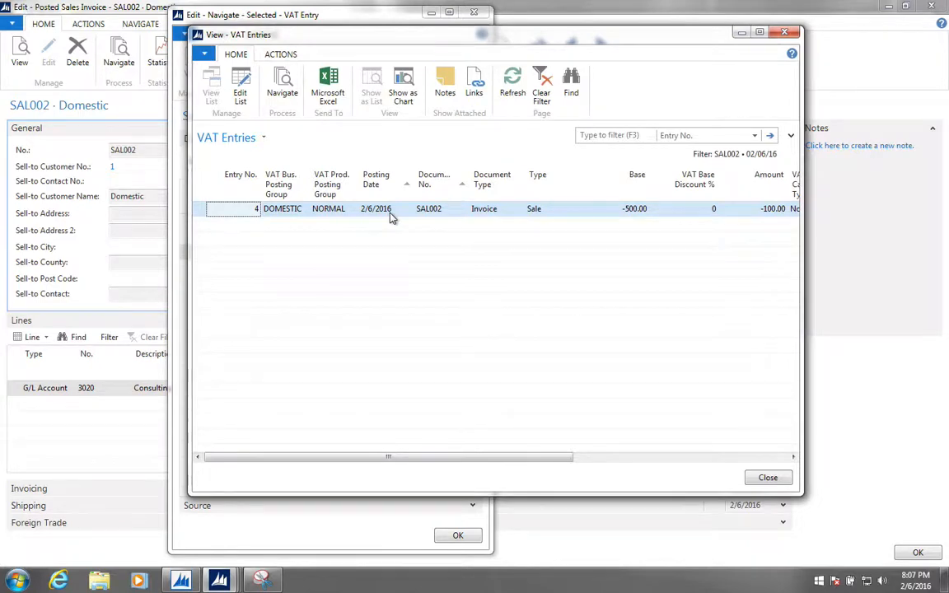
pyautogui.moveTo(510, 45)
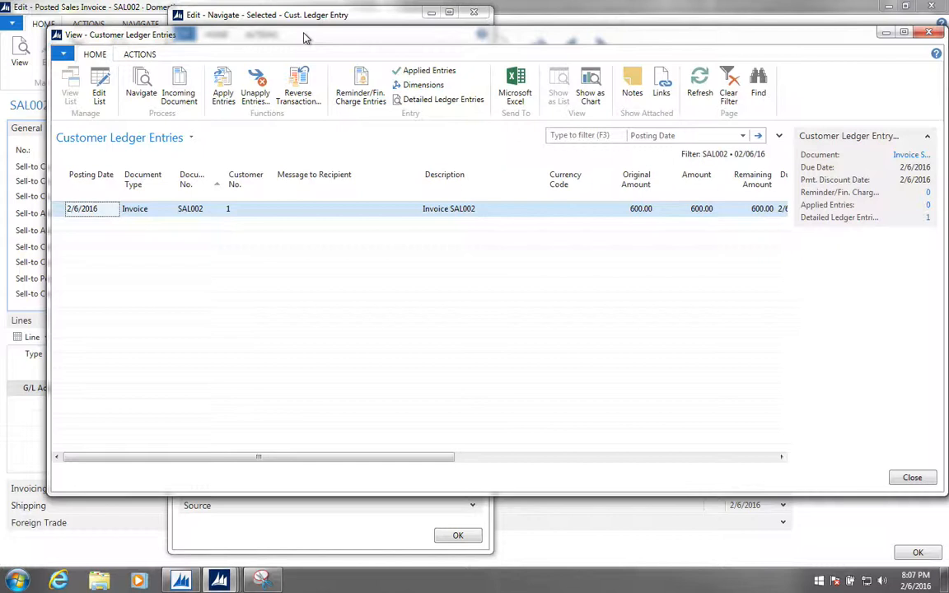
pyautogui.moveTo(368, 150)
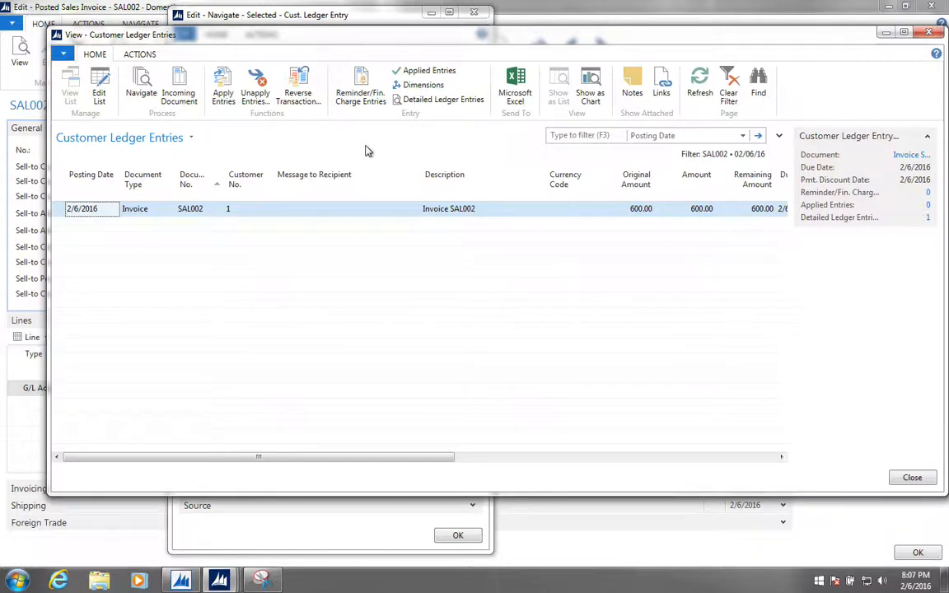